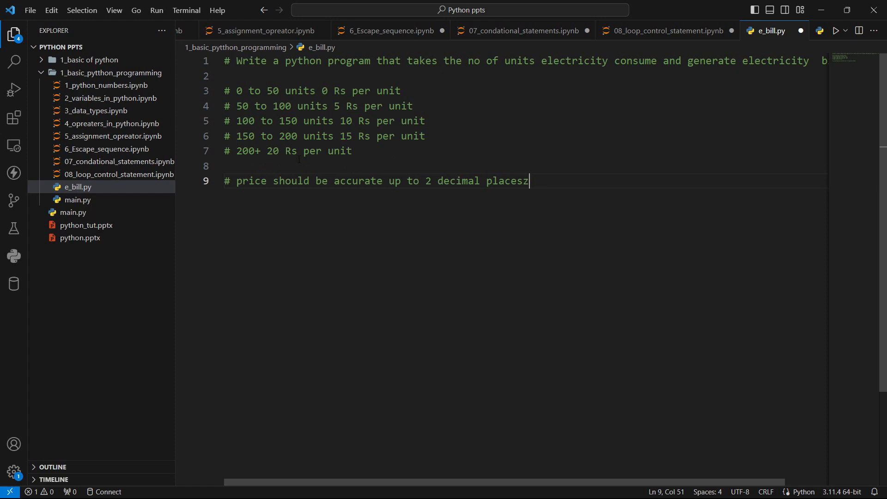
pyautogui.moveTo(344, 195)
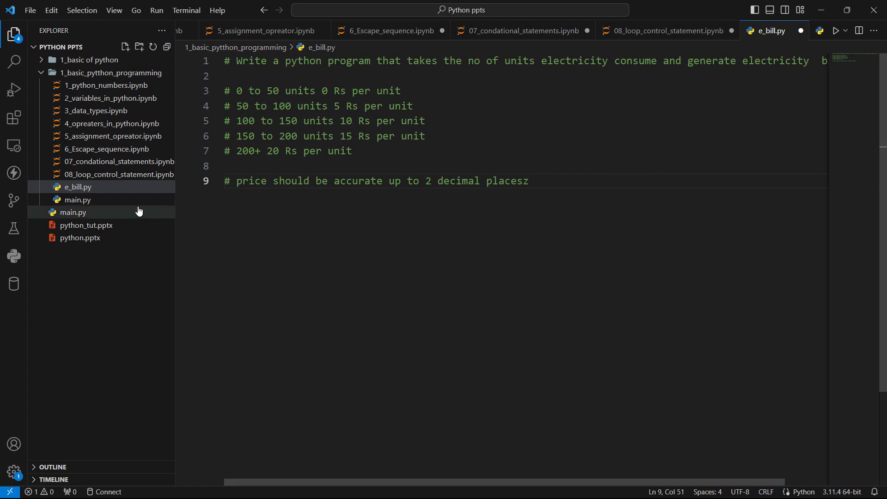
# - Add a blank line below the last pricing comment in e_bill.py
pyautogui.click(530, 181)
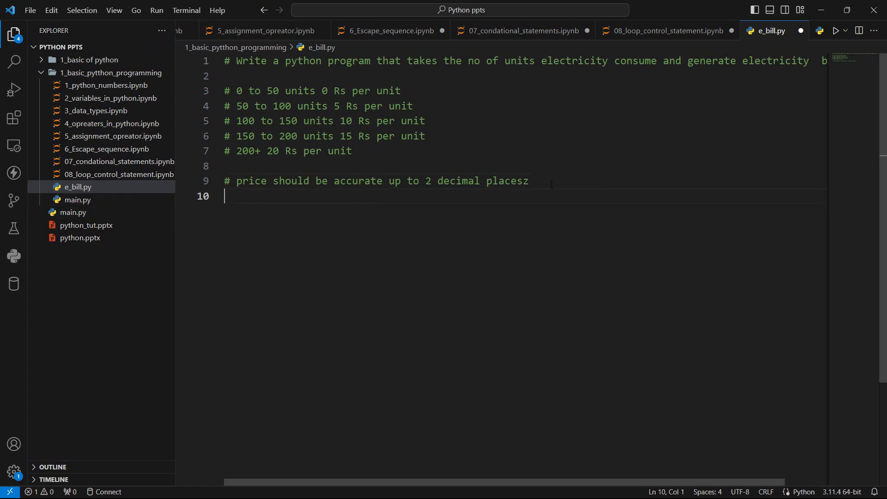
pyautogui.press('Enter')
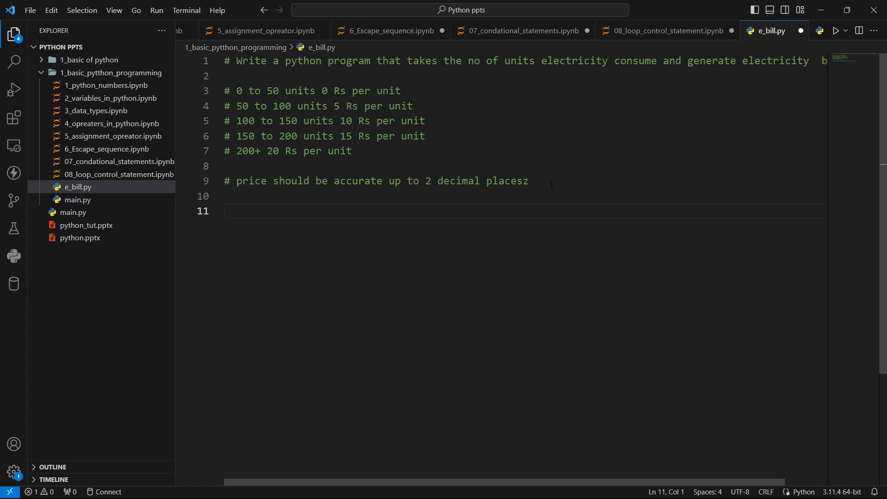
# - Write units_consume = int(input("enter the electricity units consumed.")) followed by a blank line
pyautogui.write('units')
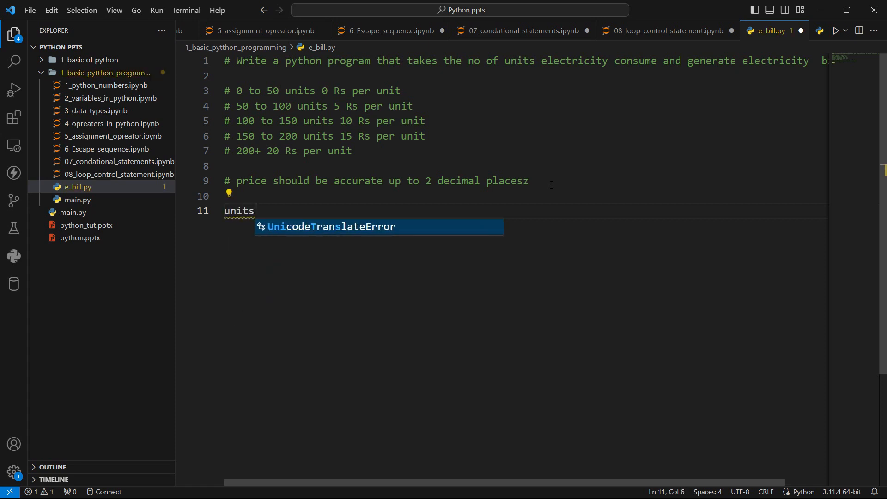
pyautogui.write('_cons')
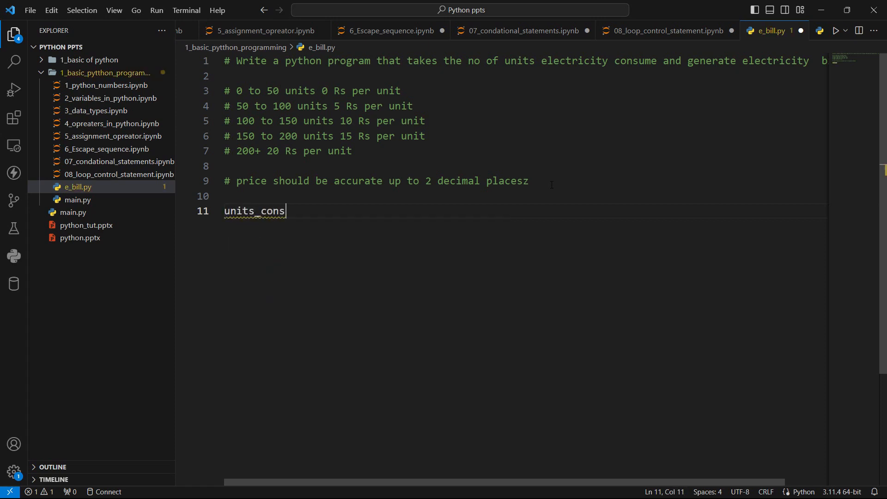
pyautogui.write('ume =')
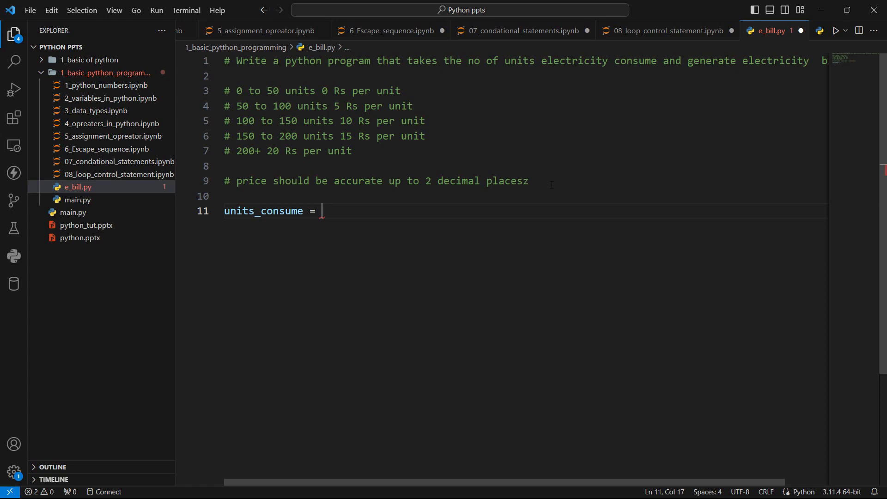
pyautogui.write('int')
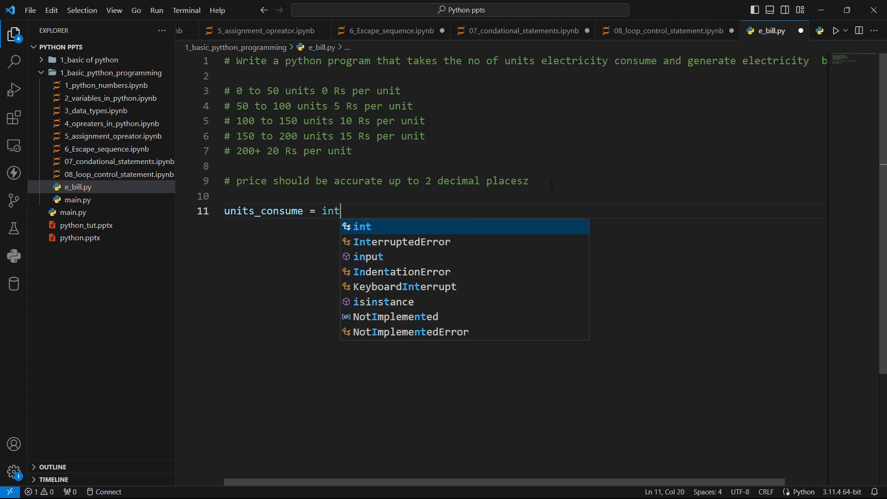
pyautogui.write('()')
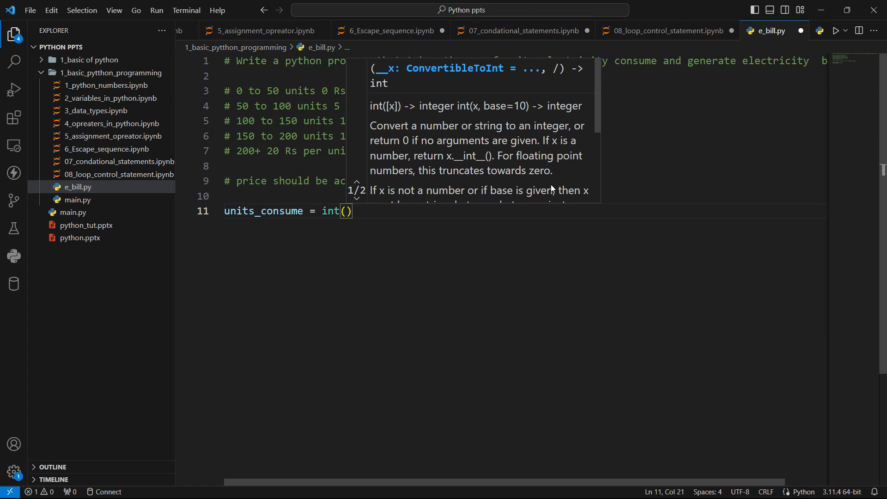
pyautogui.write('input("')
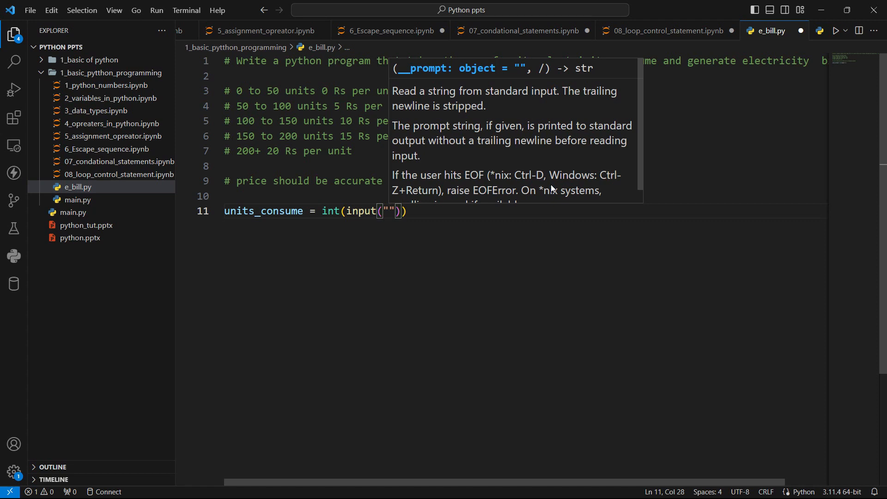
pyautogui.write('enter r')
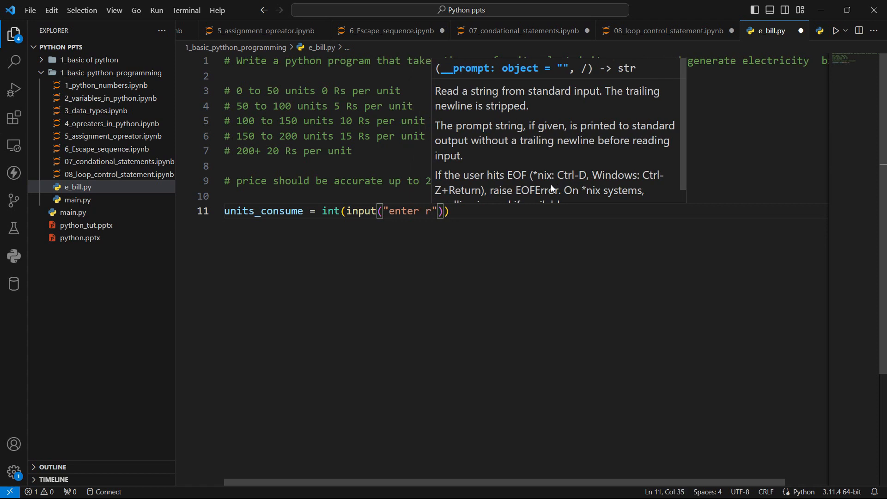
pyautogui.write('the')
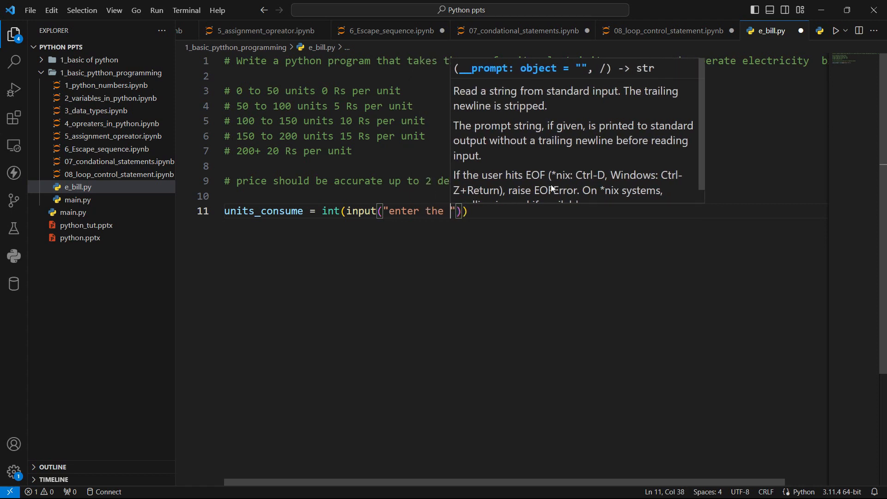
pyautogui.write('electricity')
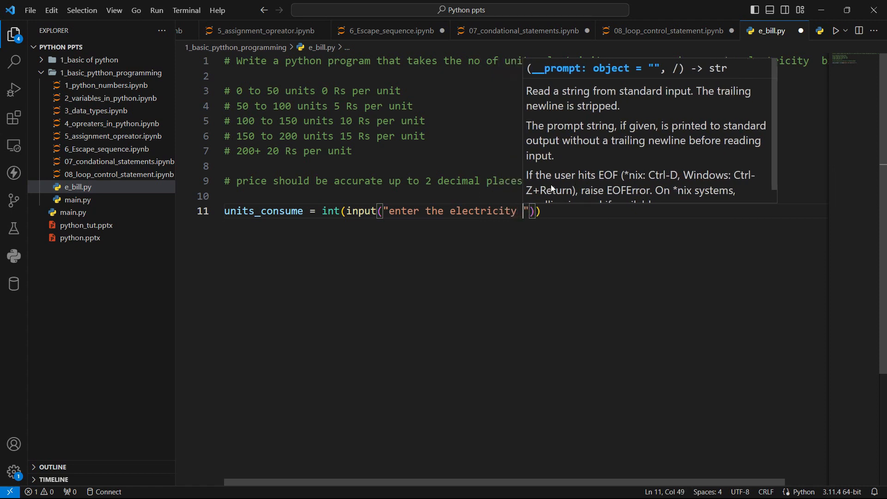
pyautogui.write('units')
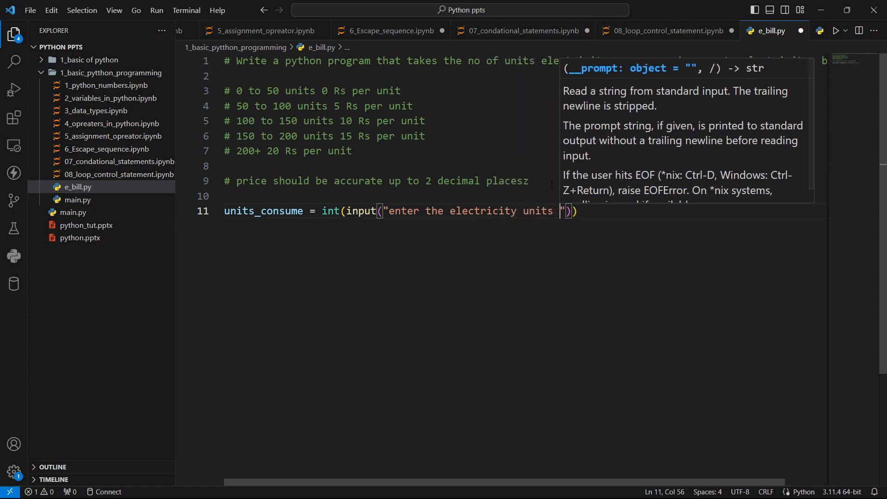
pyautogui.write('consumed')
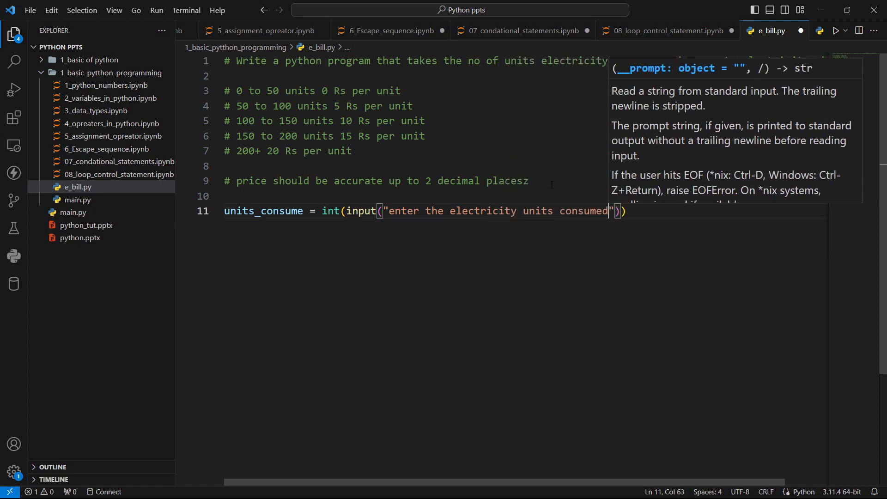
pyautogui.write('.')
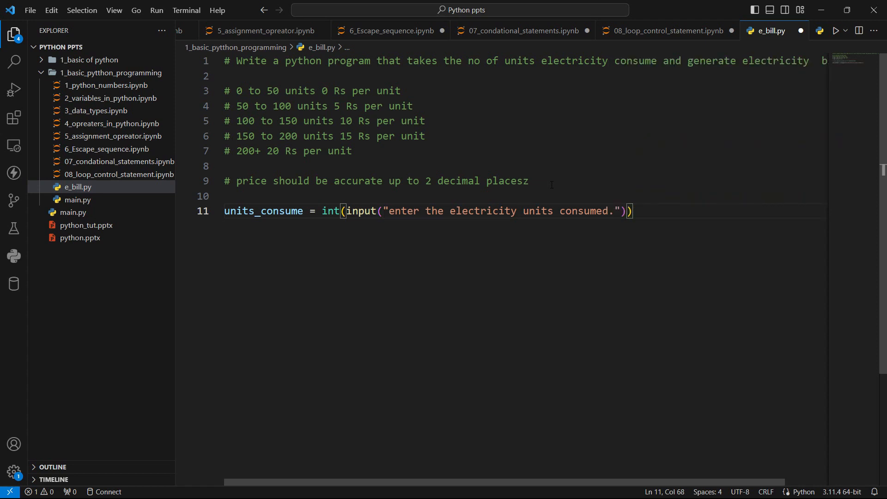
pyautogui.press('Enter')
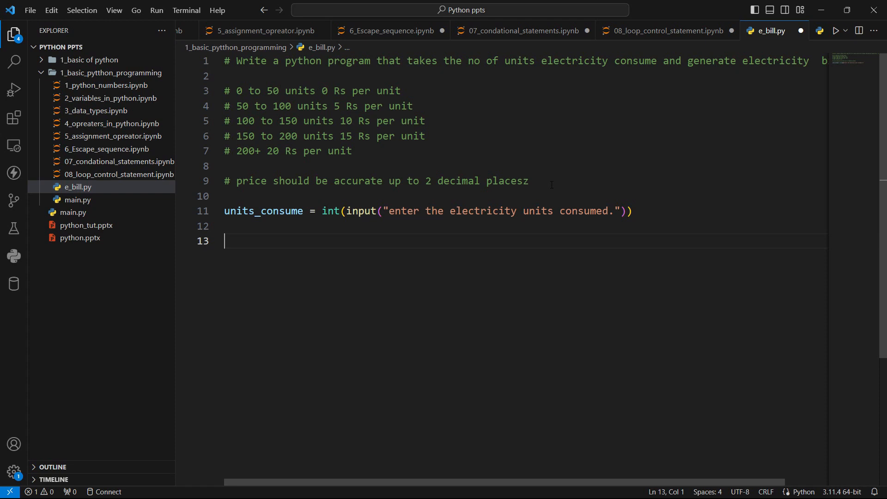
# - Write the condition if (units_consume >= 0 and units_consume < 50):
pyautogui.write('if')
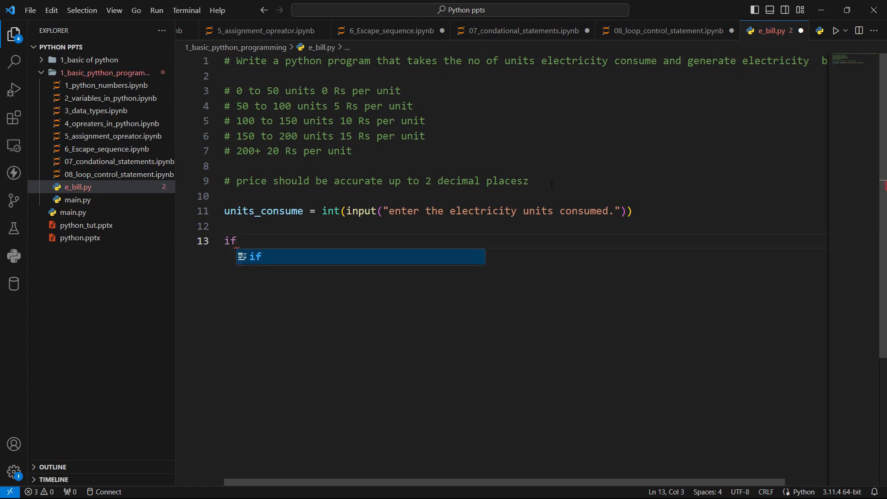
pyautogui.write('()')
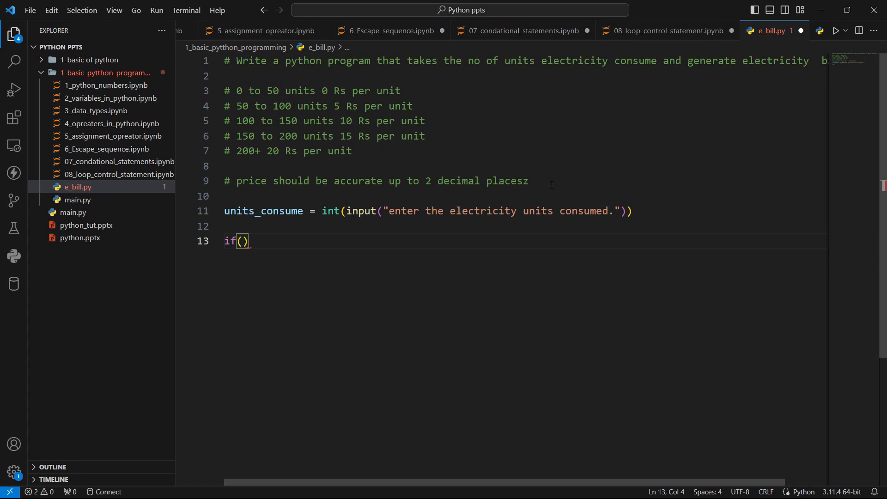
pyautogui.write('un')
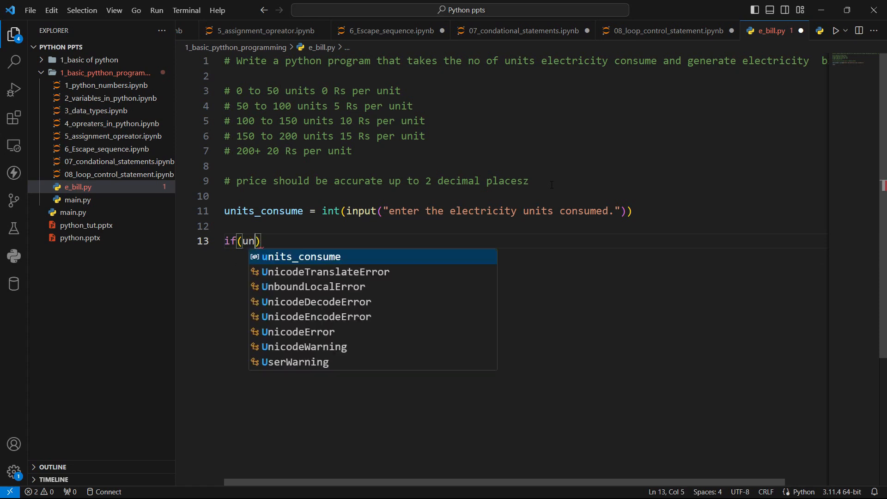
pyautogui.press('Tab')
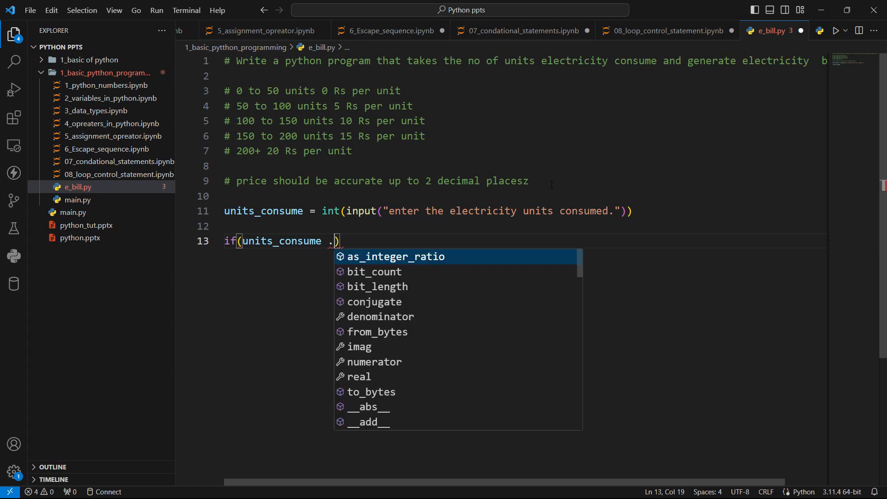
pyautogui.write('>=')
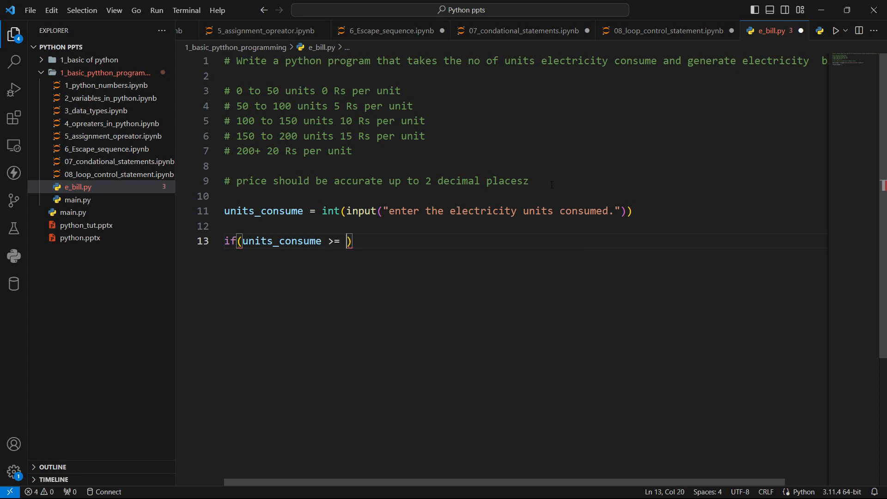
pyautogui.write('0 and uni')
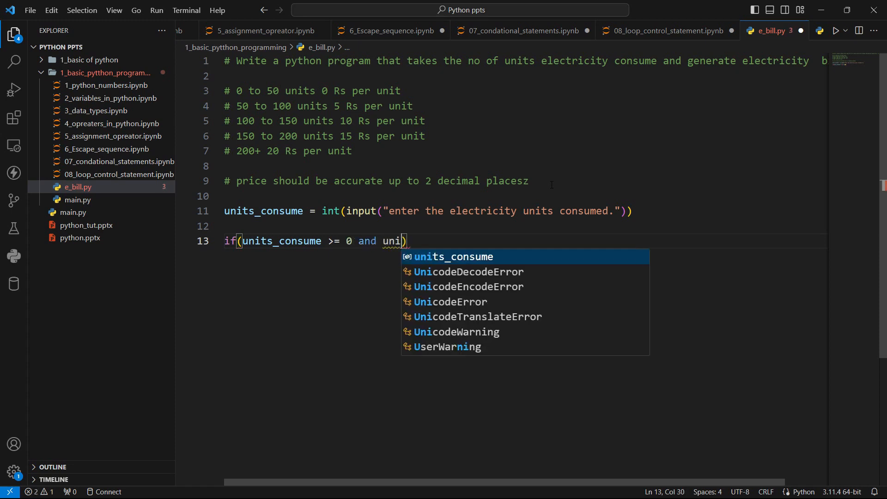
pyautogui.press('Tab')
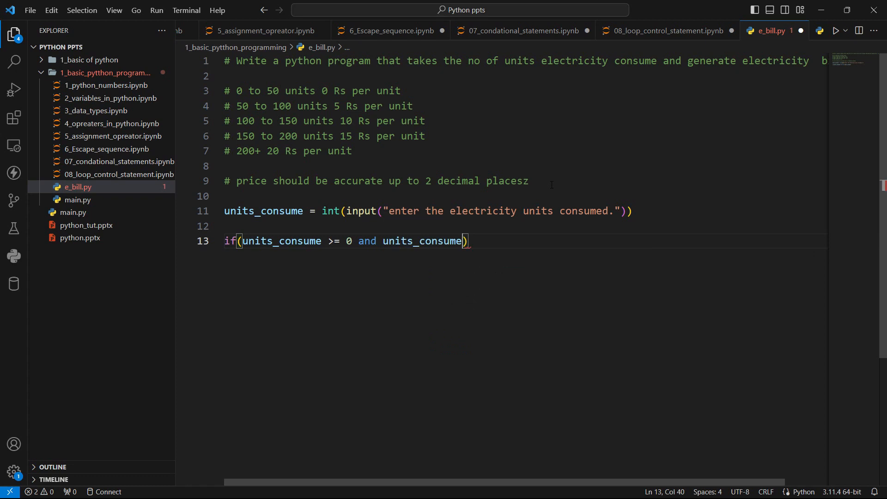
pyautogui.write('<')
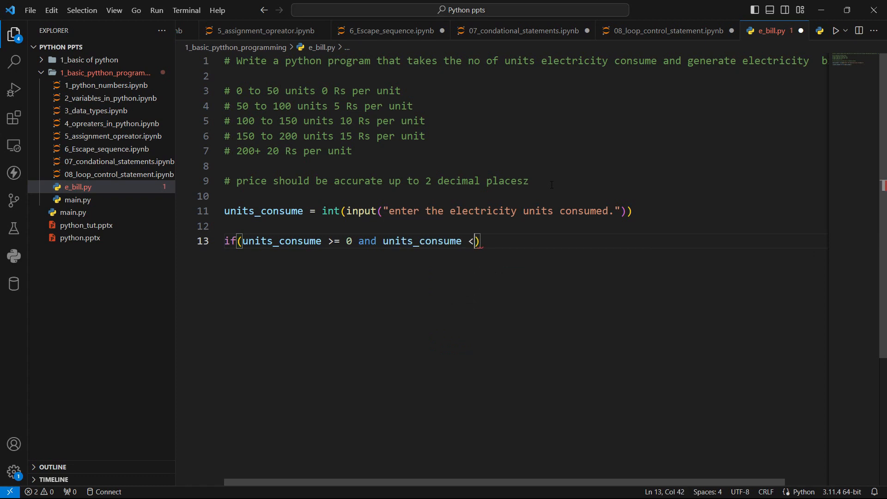
pyautogui.write('50')
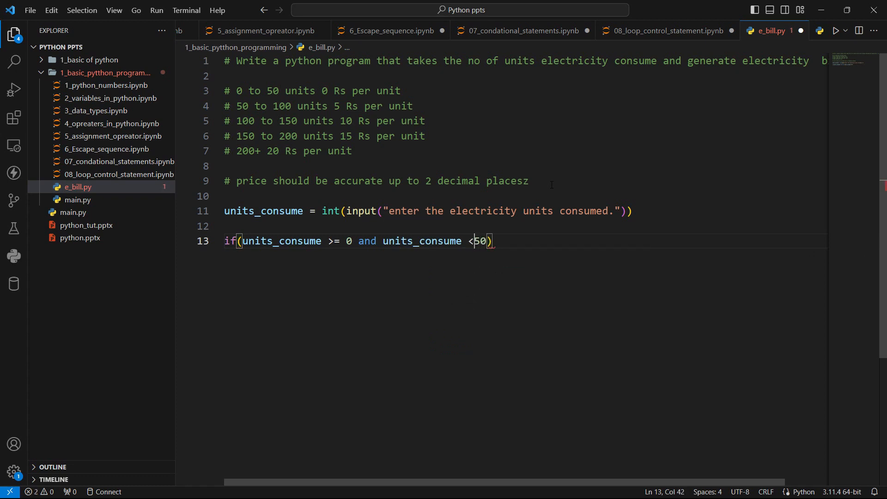
pyautogui.write(':')
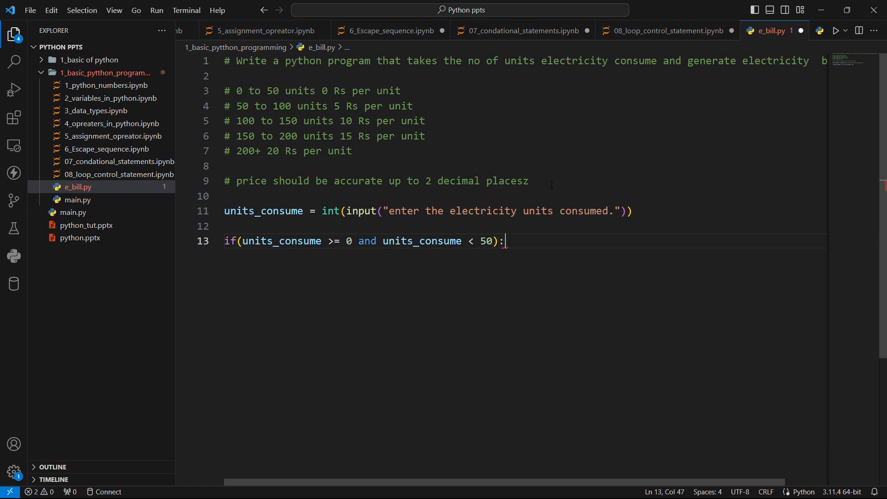
pyautogui.press('enter')
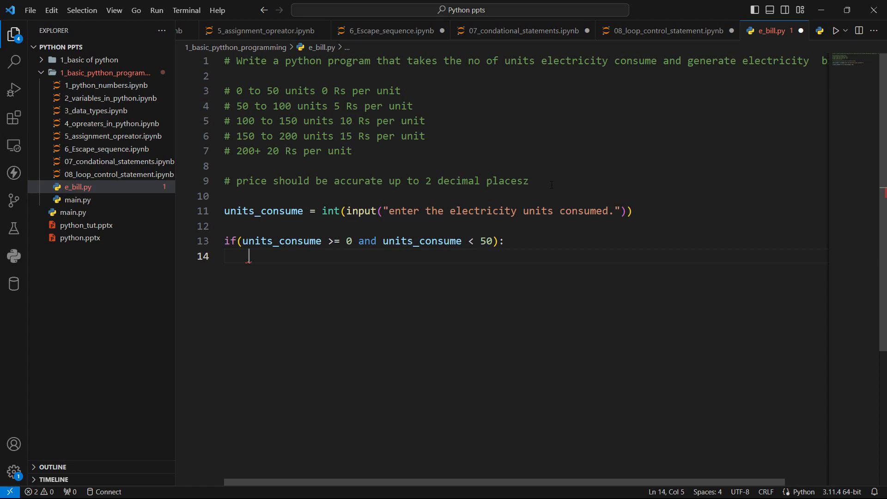
# - Set electricity_bill = 0 in the first branch's body
pyautogui.write('electr')
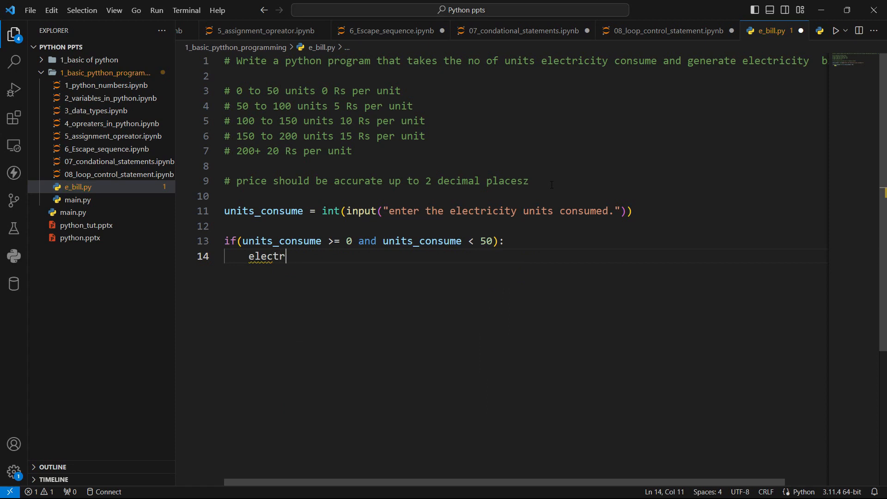
pyautogui.write('icity')
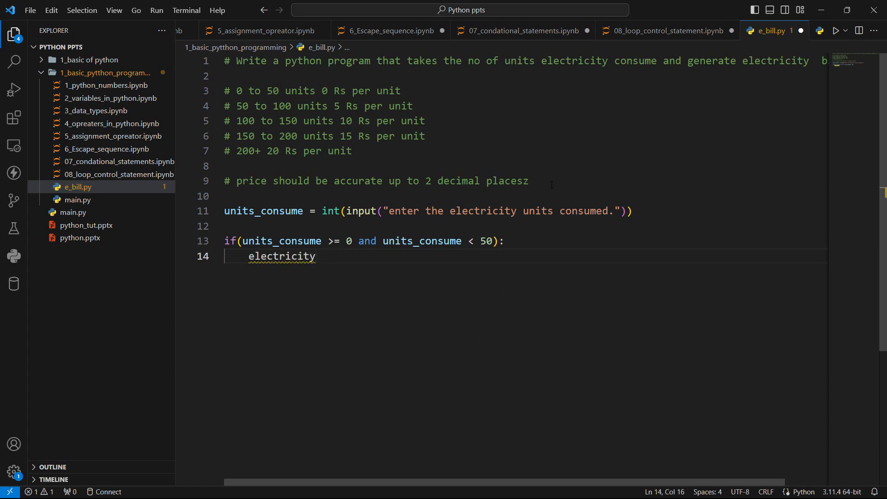
pyautogui.write('_bil')
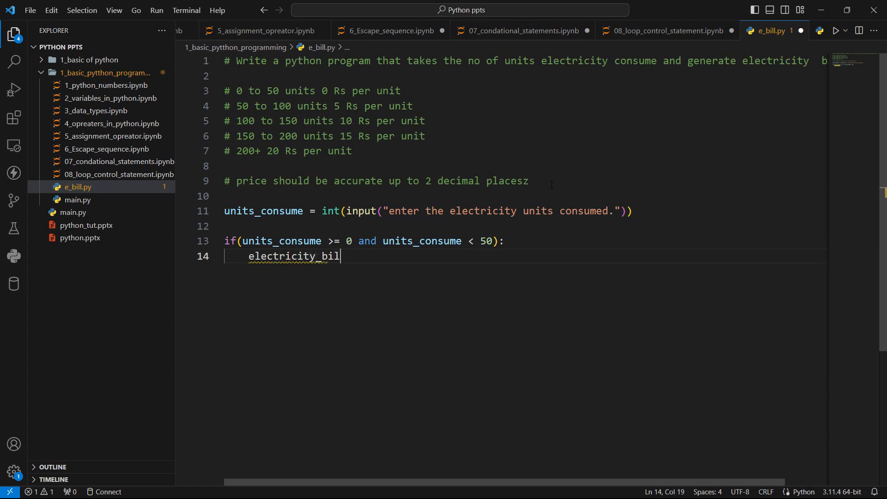
pyautogui.write('l =')
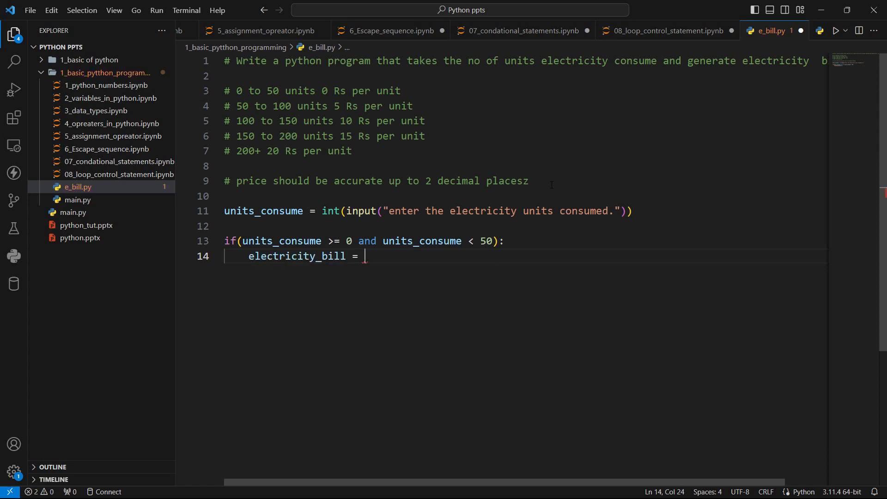
pyautogui.write('0')
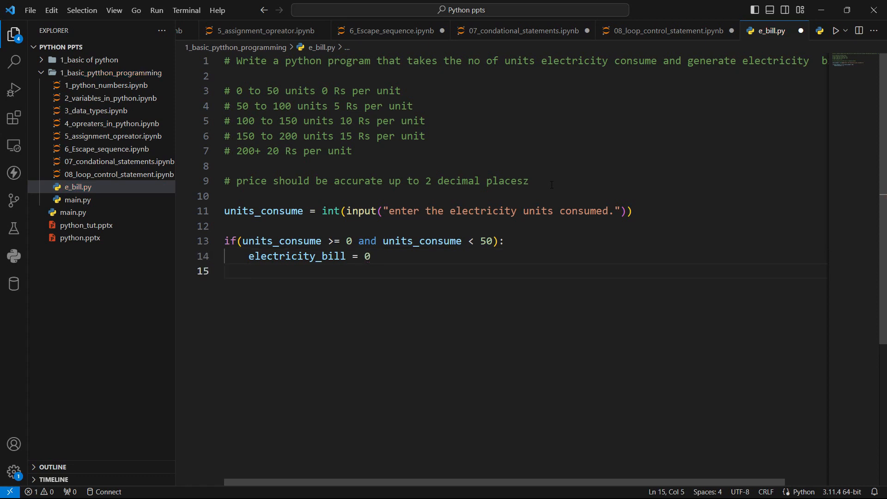
# - Start an elif reusing the first tier's condition, with the lower bound changed to 50
pyautogui.write('el')
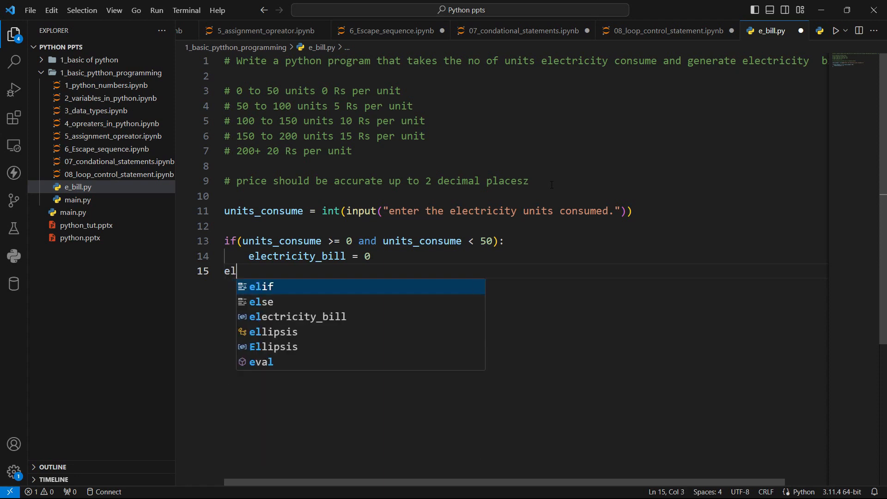
pyautogui.write('if')
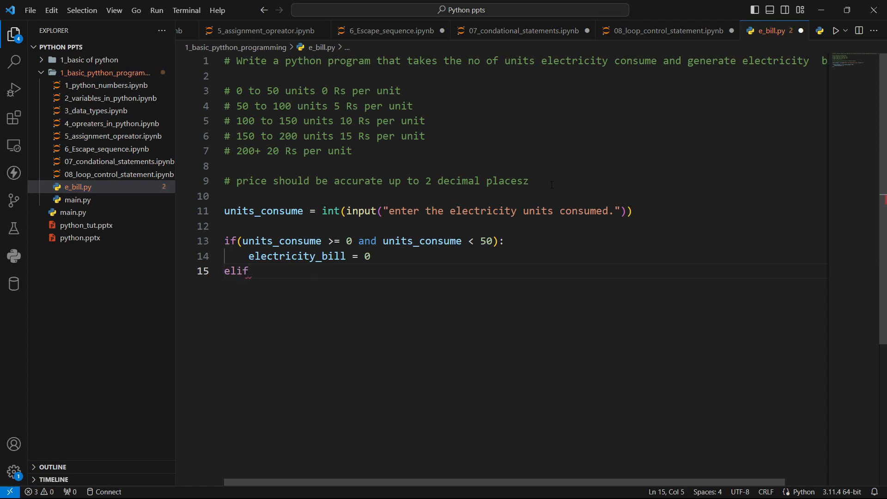
pyautogui.write('()')
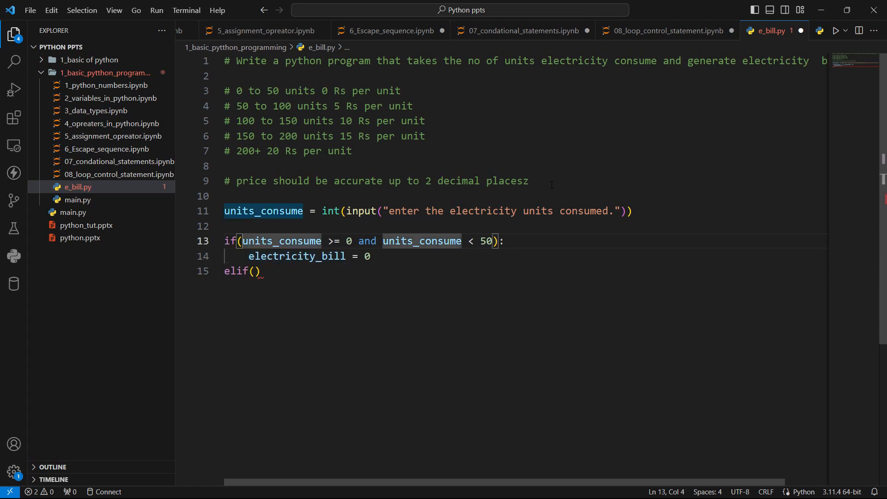
pyautogui.moveTo(242, 240); pyautogui.dragTo(494, 240)
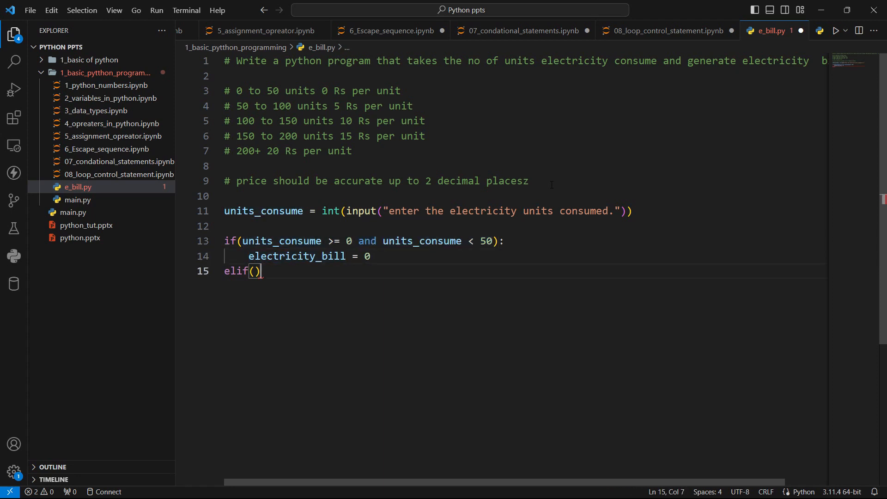
pyautogui.write('units_consume >= 0 and units_consume < 50')
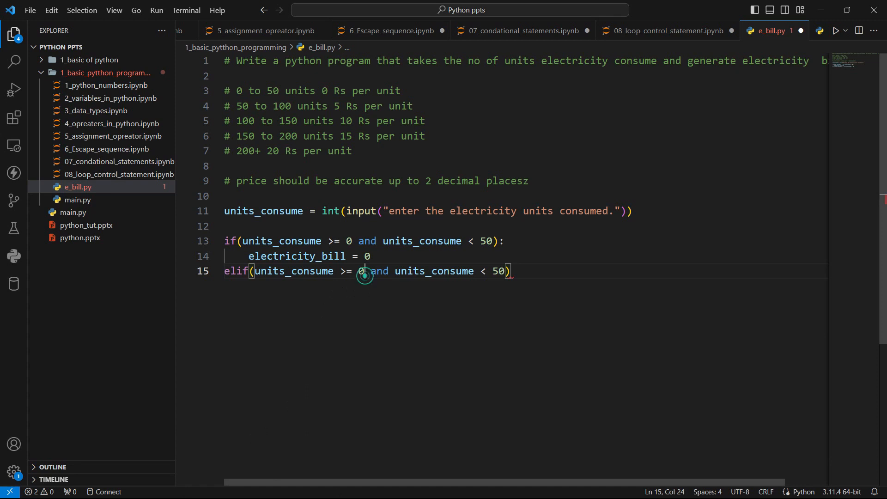
pyautogui.write('5')
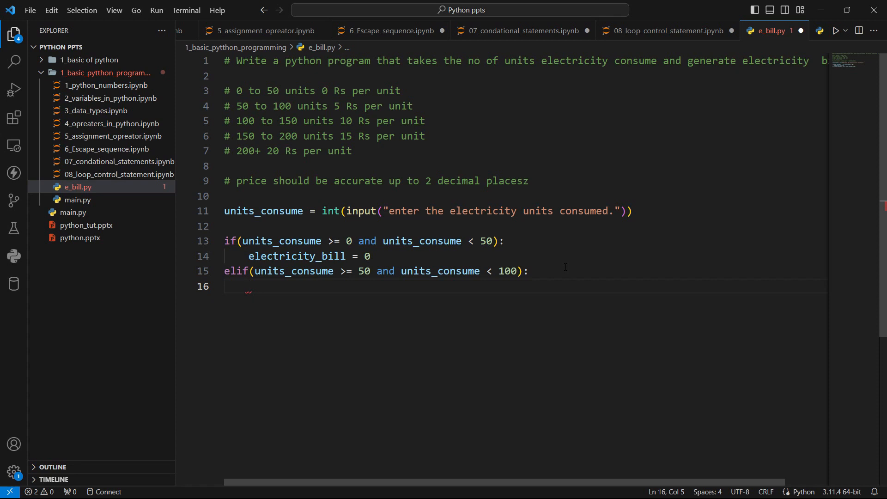
# - Finish the 50–100 tier with electricity_bill = 0*50 + (units_consume-50)*5
pyautogui.write('electricity_bill =')
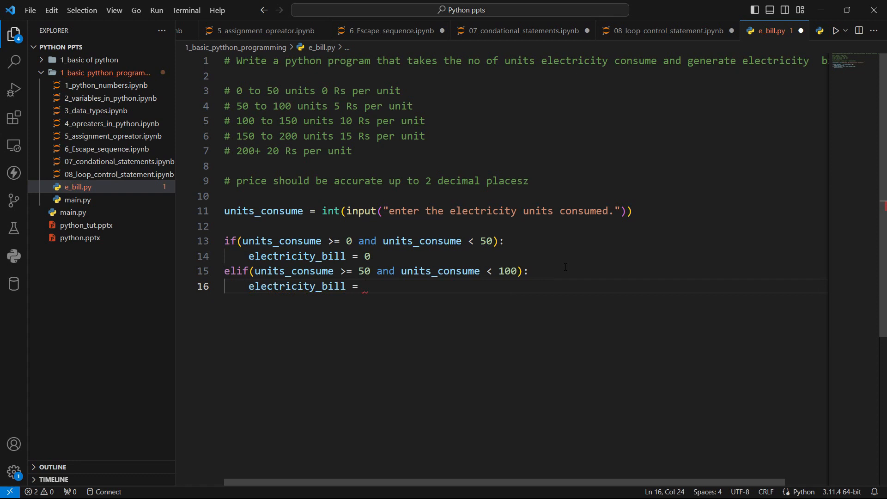
pyautogui.write('0')
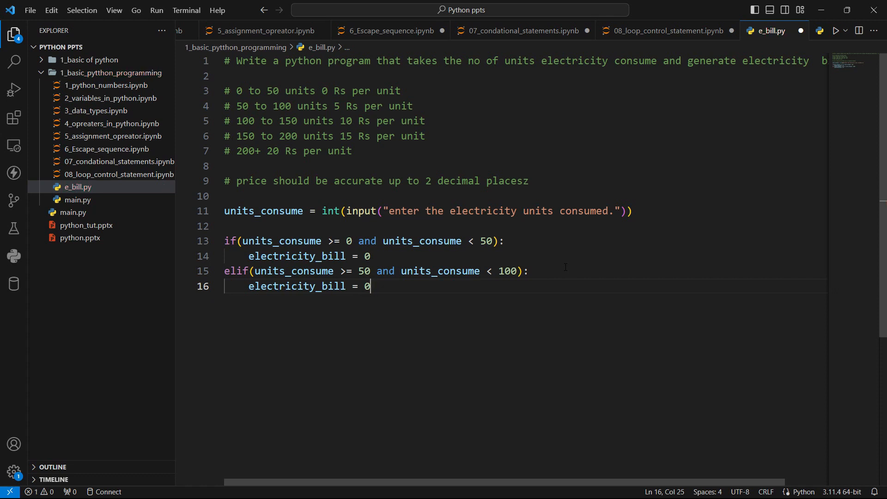
pyautogui.write('5')
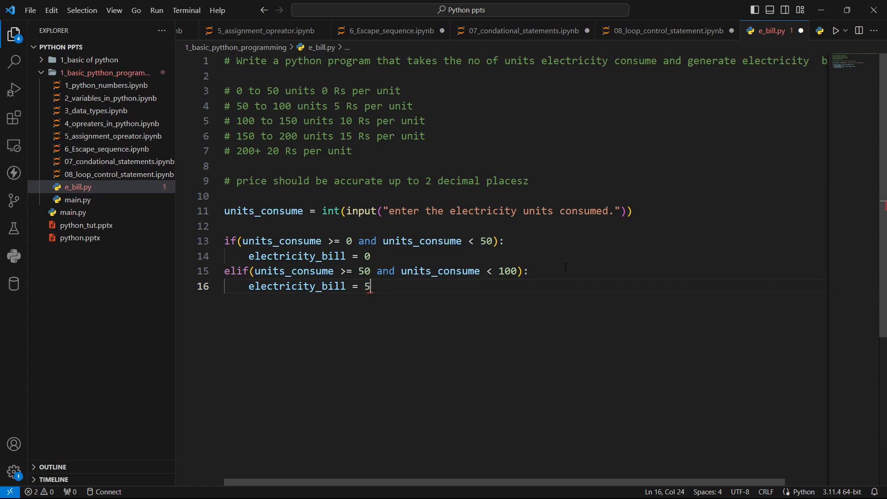
pyautogui.write('0')
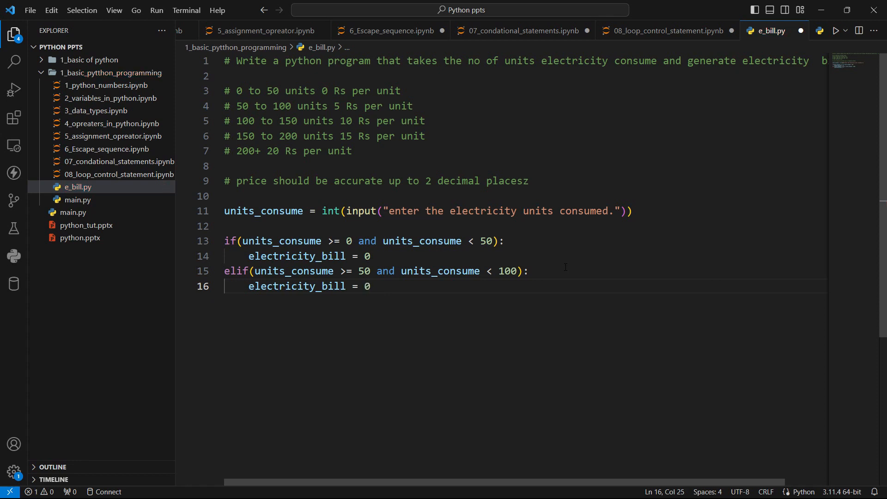
pyautogui.write('*')
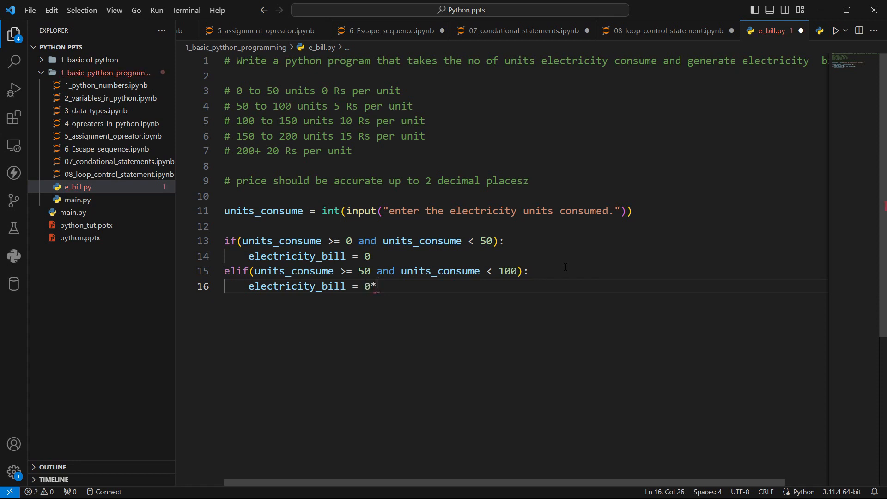
pyautogui.write('50 +')
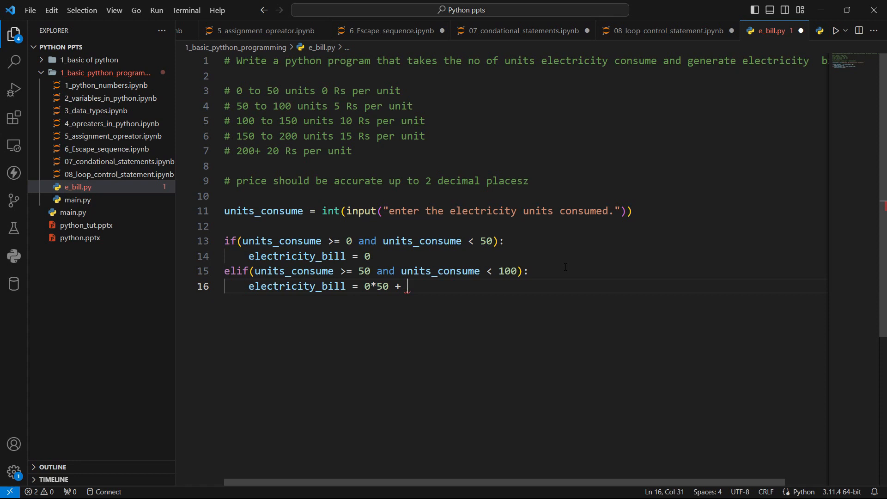
pyautogui.write('(uni')
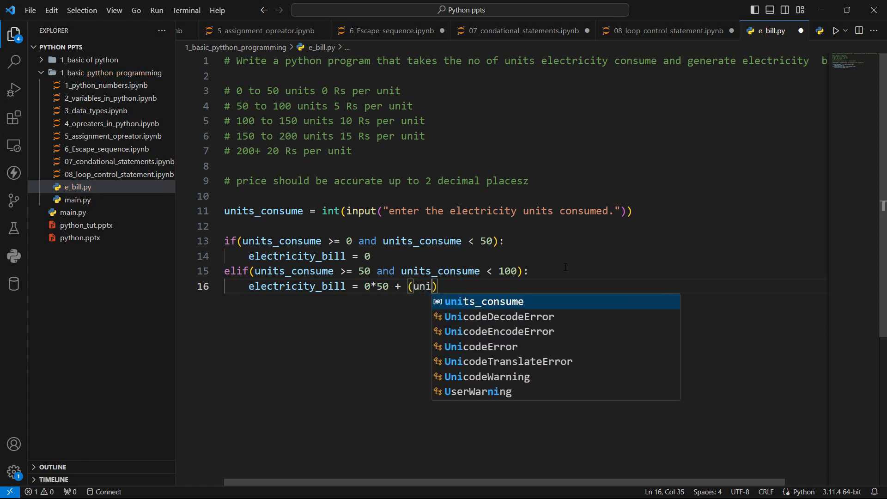
pyautogui.press('Tab')
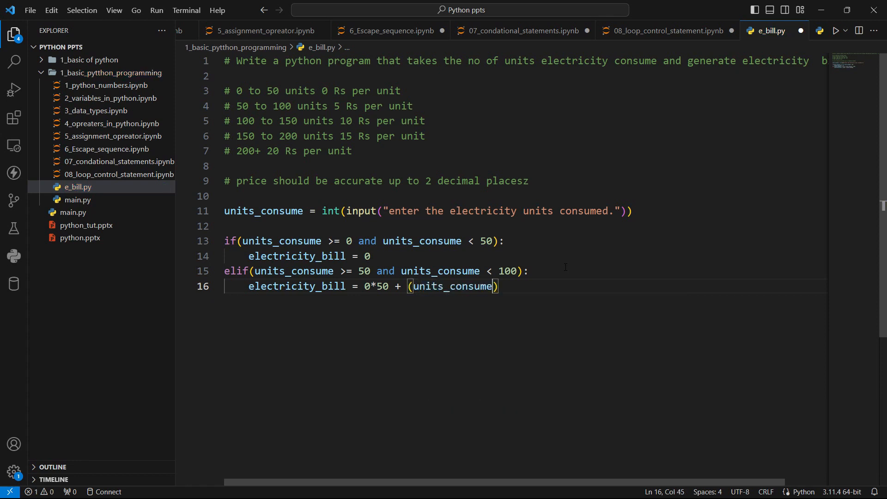
pyautogui.write('-50')
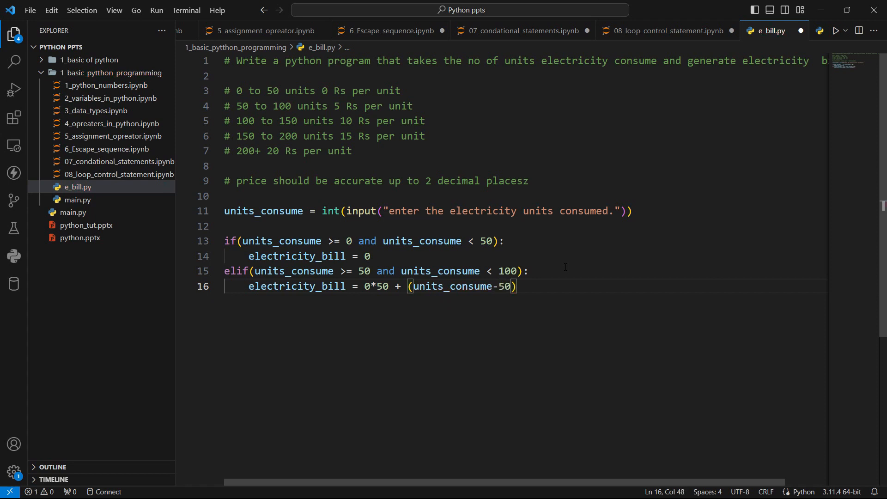
pyautogui.write('*')
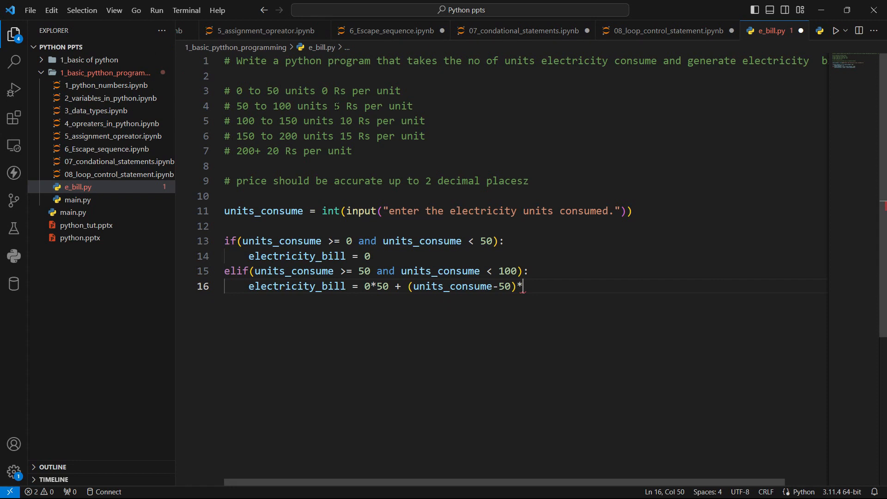
pyautogui.write('5')
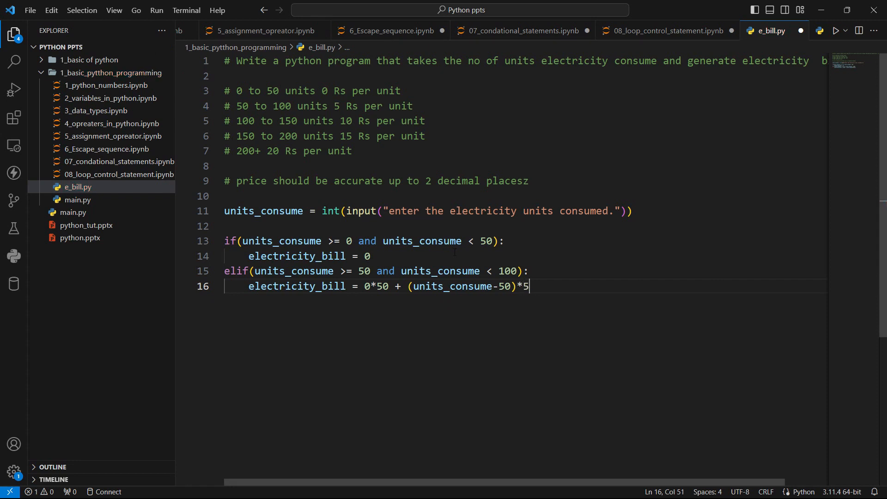
pyautogui.moveTo(135, 353)
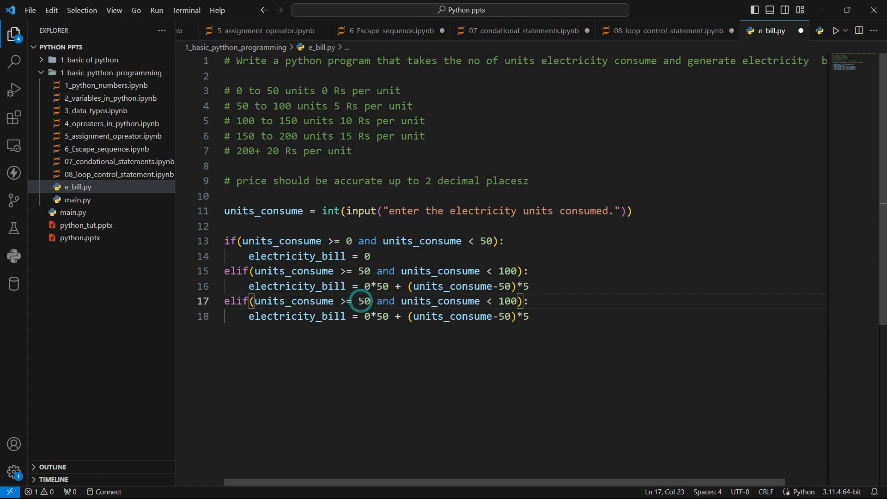
# - Change the copied block's condition bounds to 100 and 150
pyautogui.write('1')
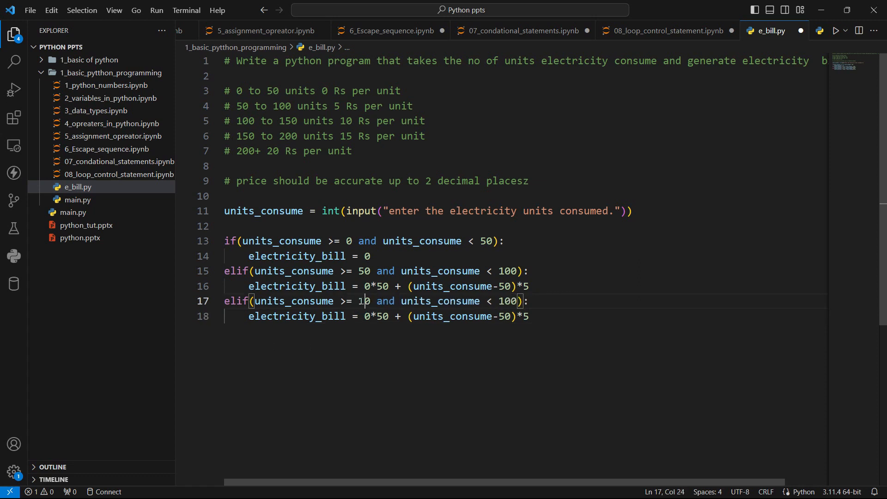
pyautogui.write('0')
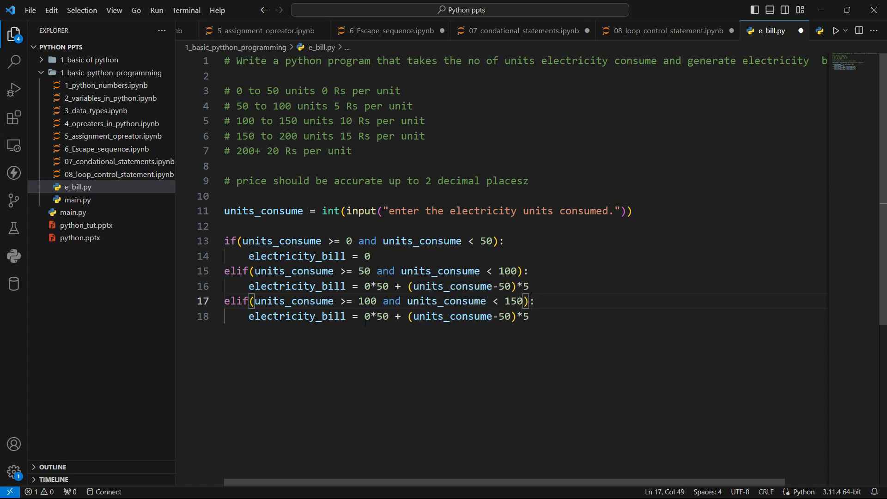
pyautogui.moveTo(396, 316); pyautogui.dragTo(528, 317)
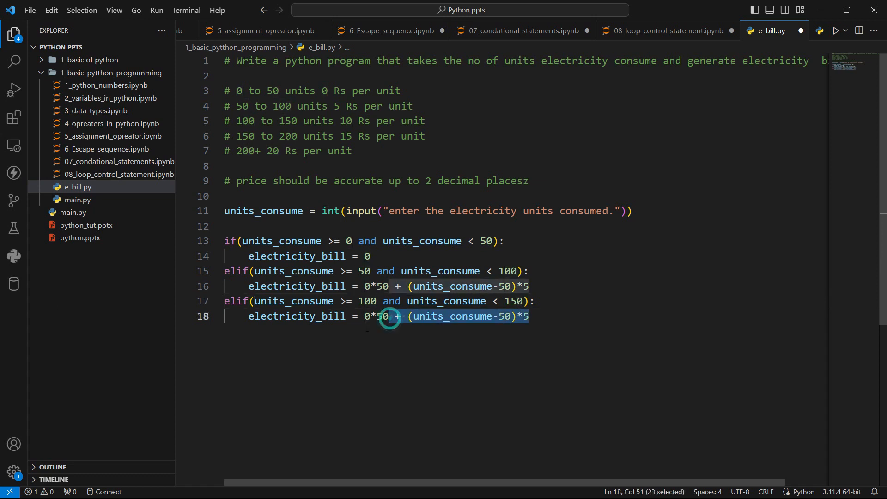
pyautogui.click(368, 316)
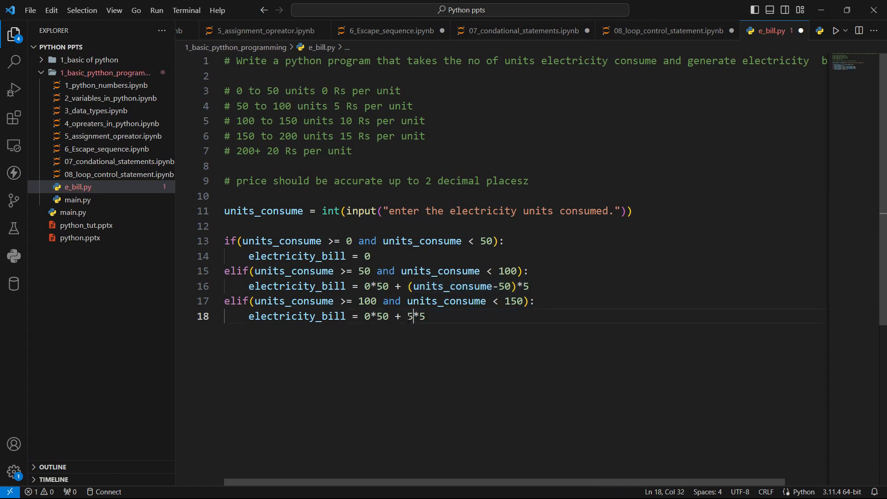
# - Rewrite its bill as 0*50 + 50*5 + (units_consume - 100)*10
pyautogui.write('0')
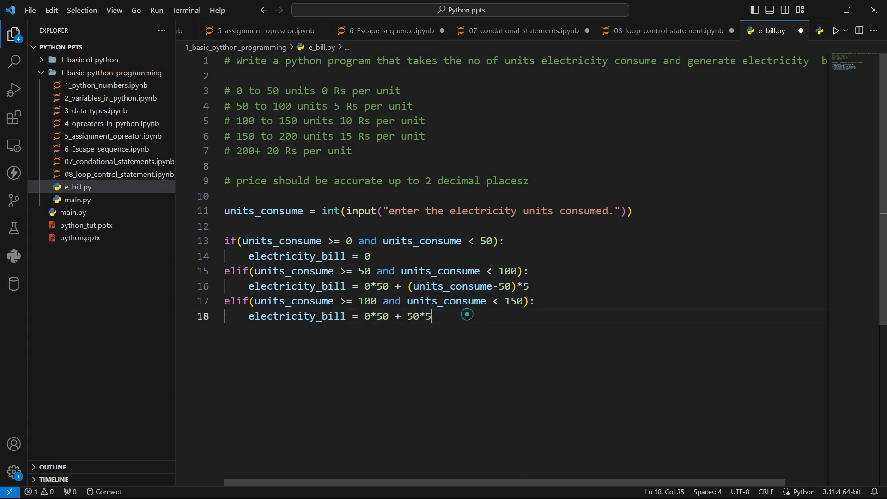
pyautogui.write('+')
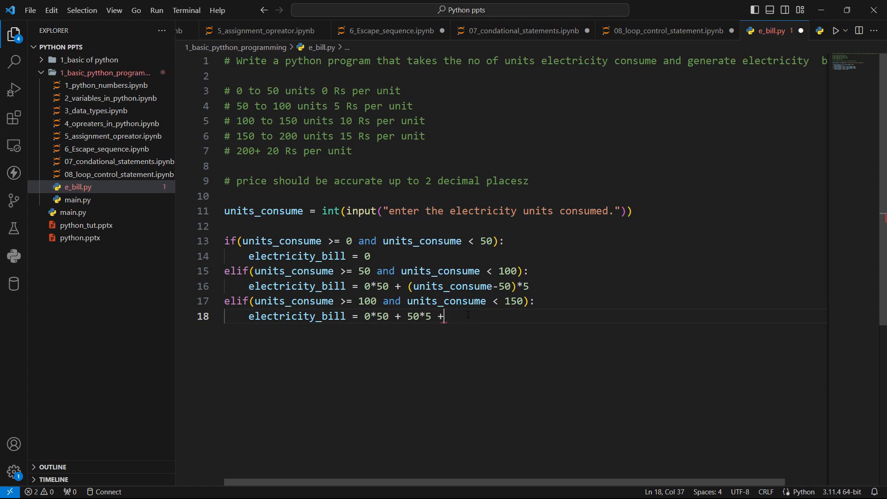
pyautogui.write('(uni')
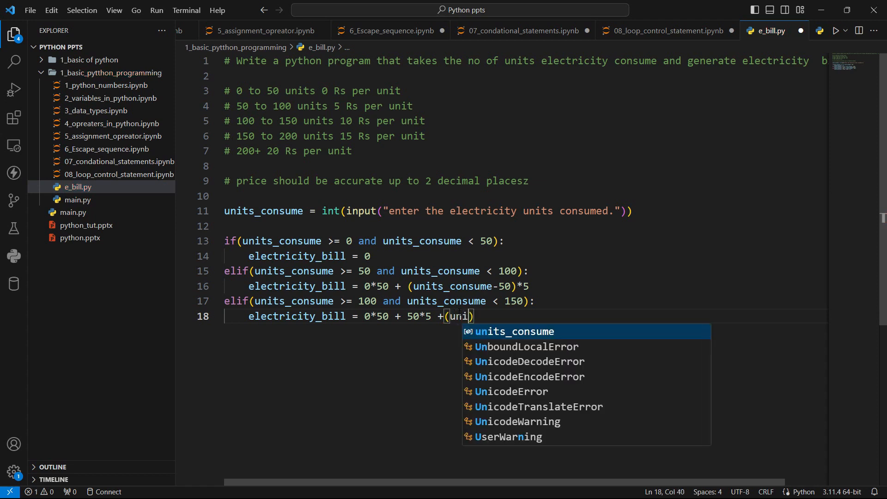
pyautogui.press('Tab')
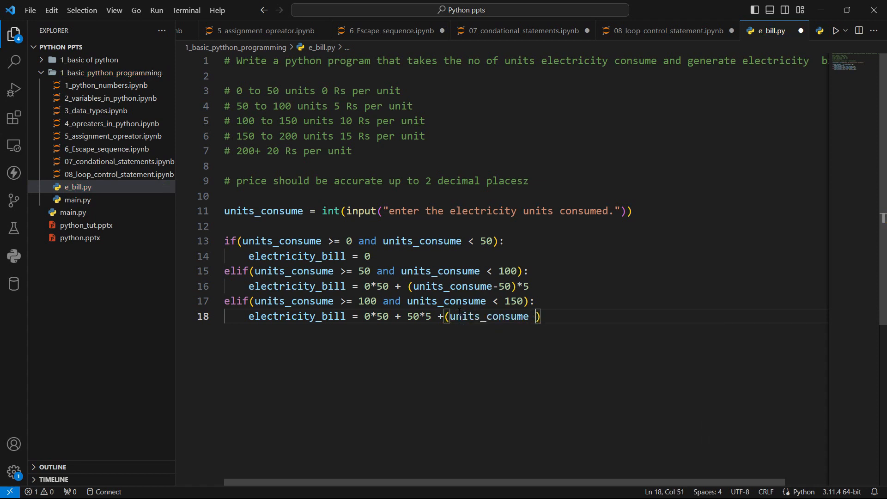
pyautogui.write('-')
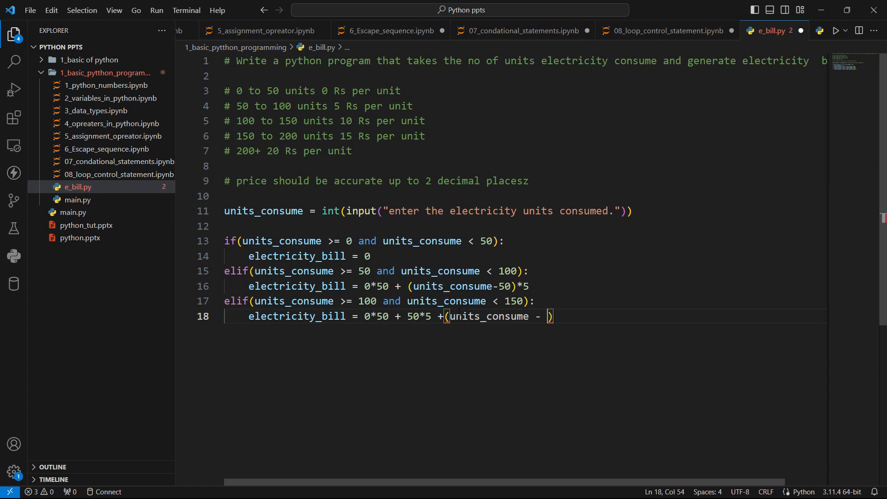
pyautogui.write('100')
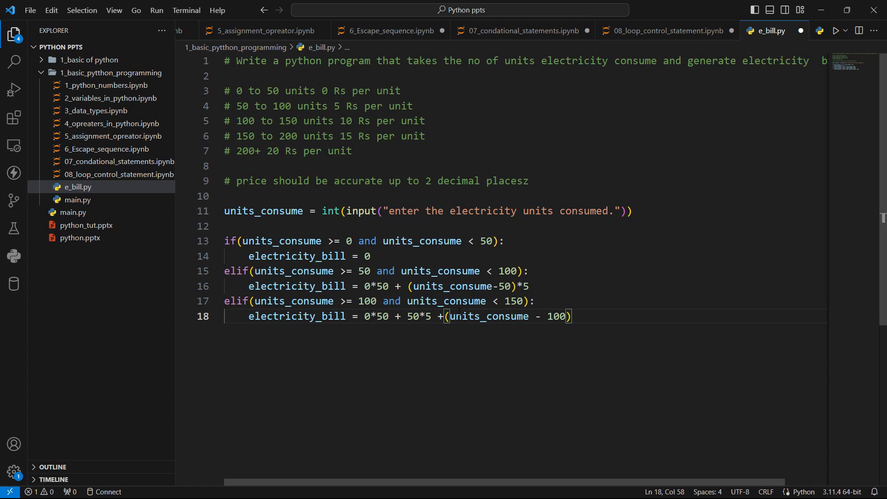
pyautogui.write('*')
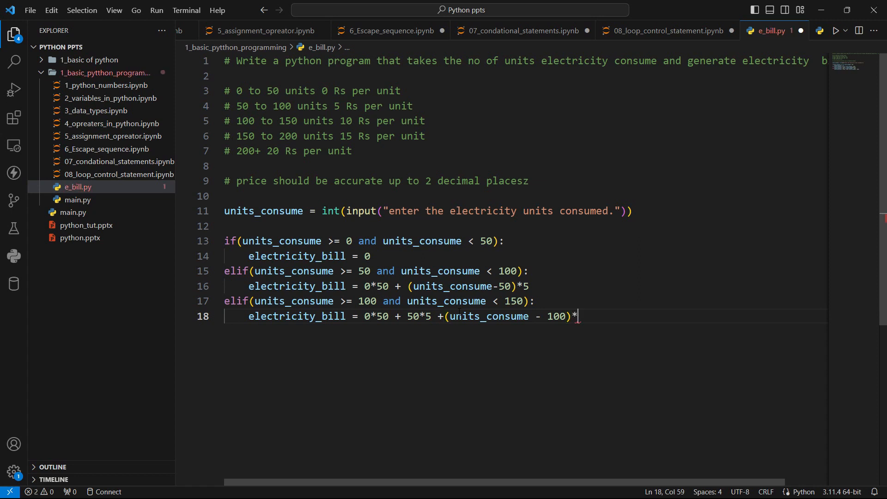
pyautogui.write('10')
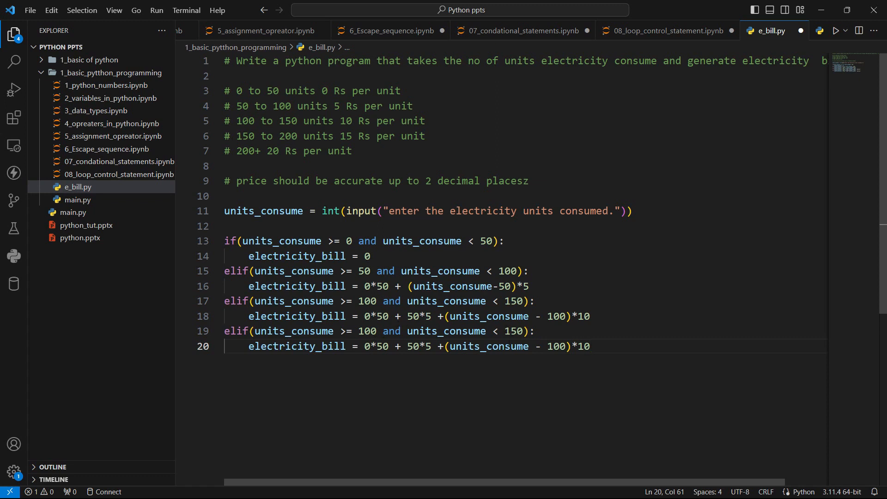
# - Make the fourth branch 150–200, billing 0*50 + 50*5 + 50*10 + (units_consume - 150)*15
pyautogui.click(378, 331)
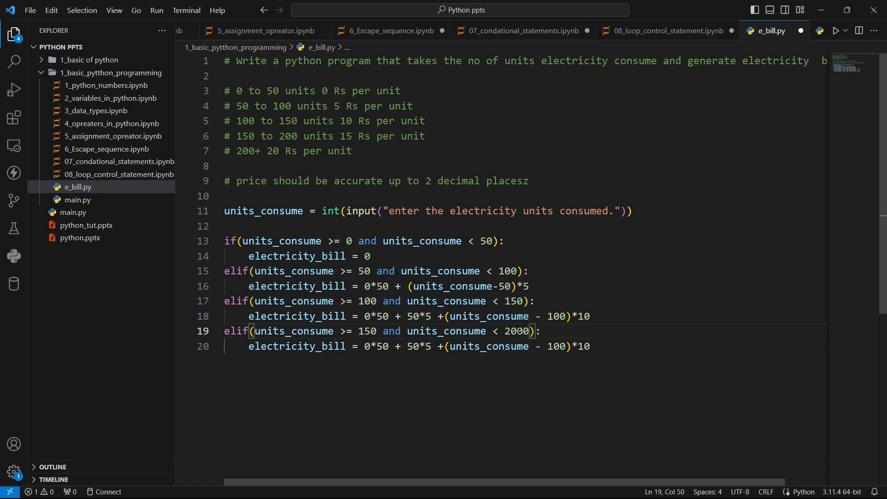
pyautogui.press('Backspace')
pyautogui.write(' +')
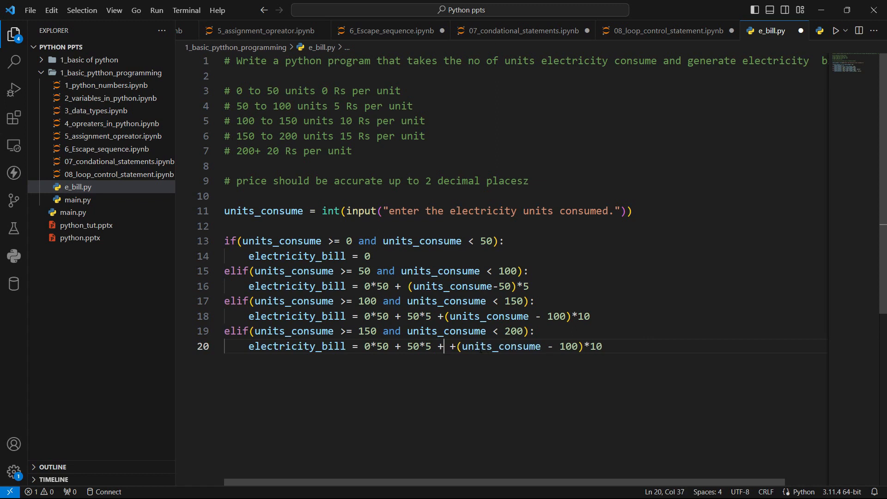
pyautogui.write('50*')
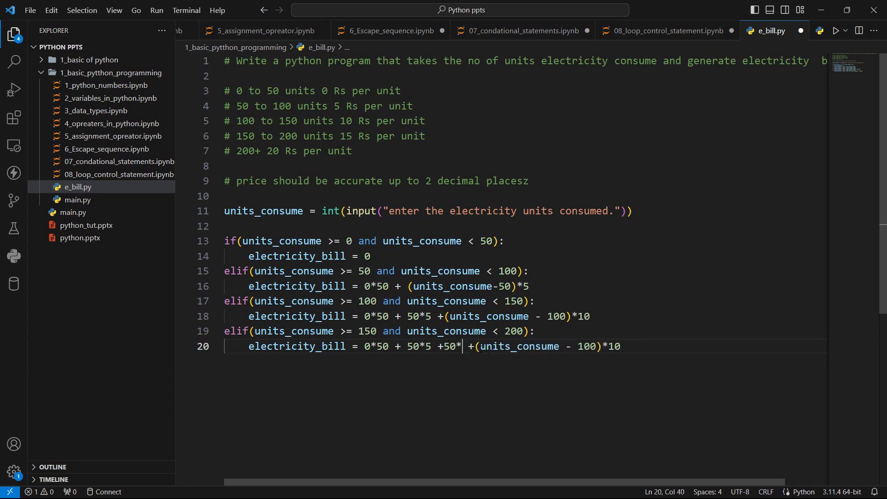
pyautogui.write('10')
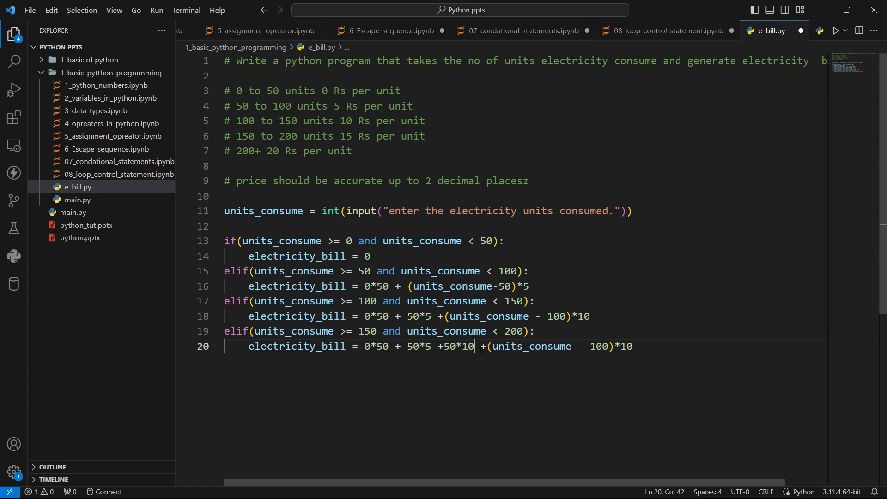
pyautogui.doubleClick(597, 346)
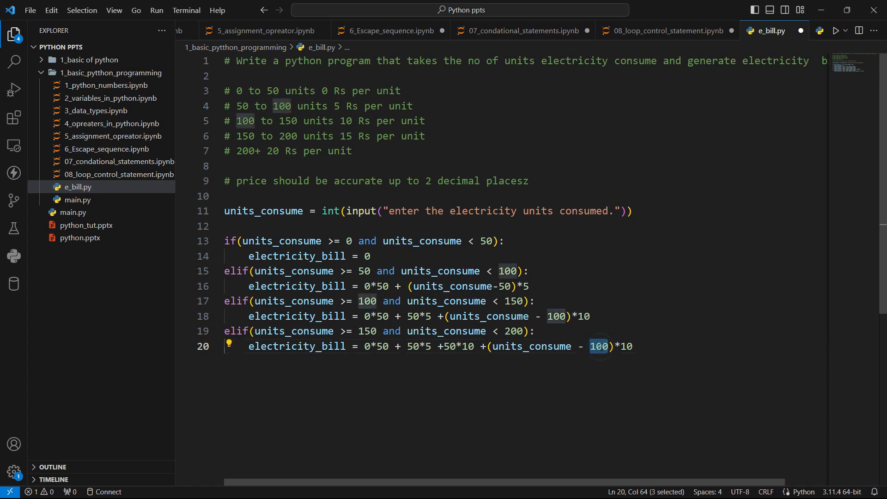
pyautogui.write('150')
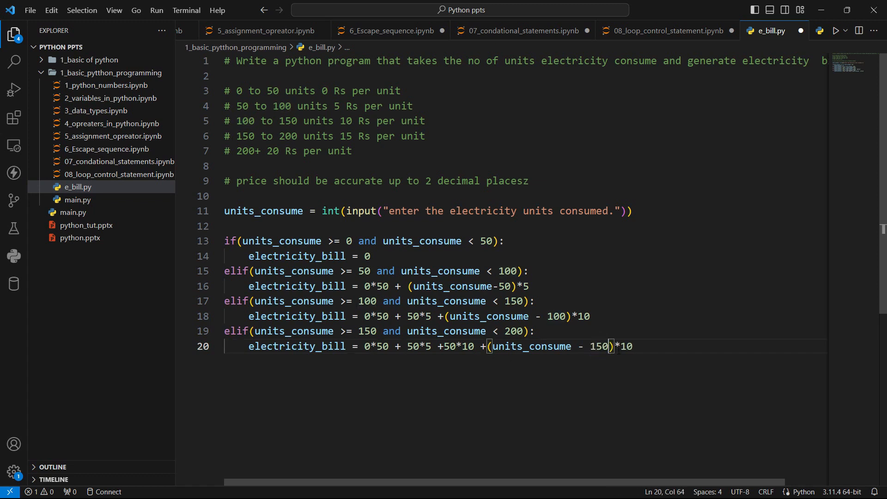
pyautogui.write(')*15')
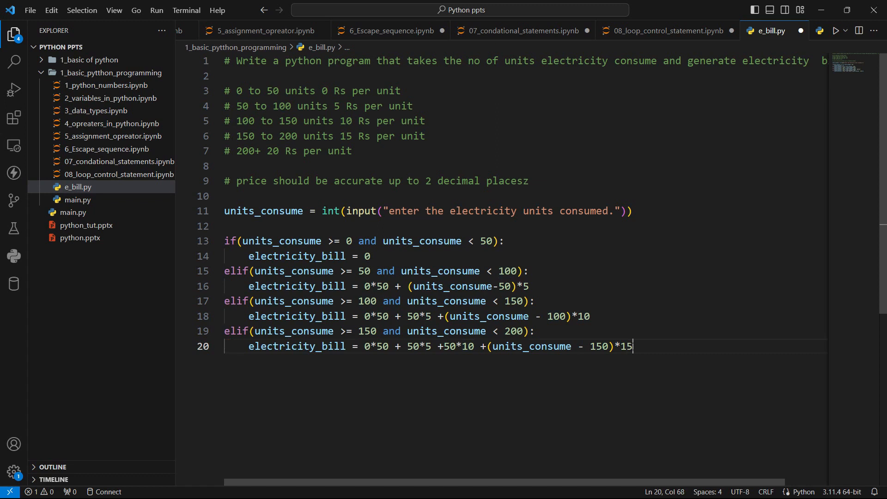
pyautogui.press('enter')
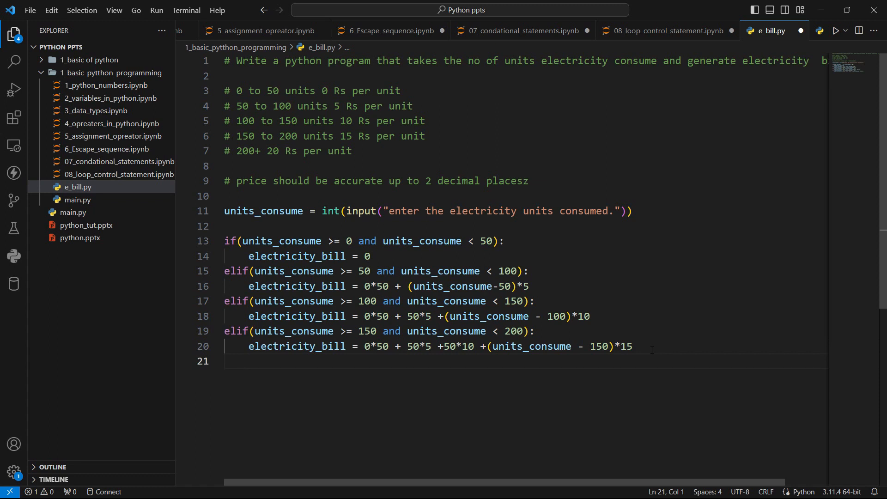
# - Add the branch elif (units_consume >= 200):
pyautogui.write('elif(')
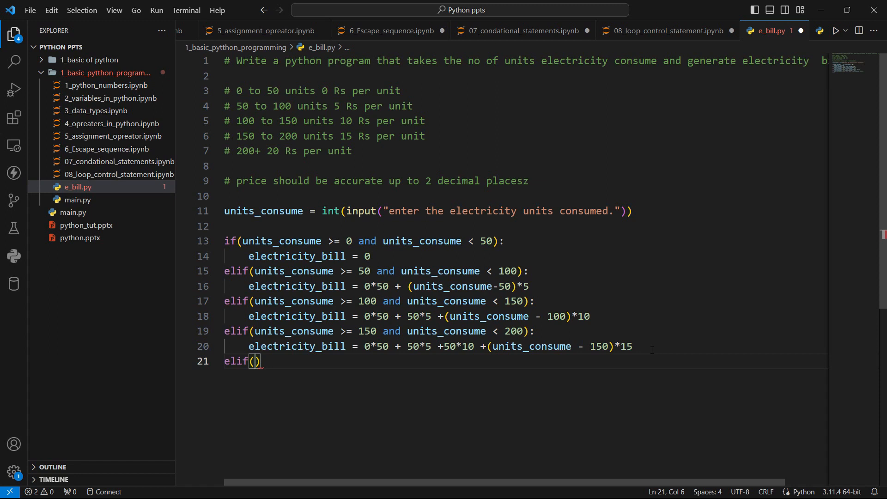
pyautogui.write('units_consume')
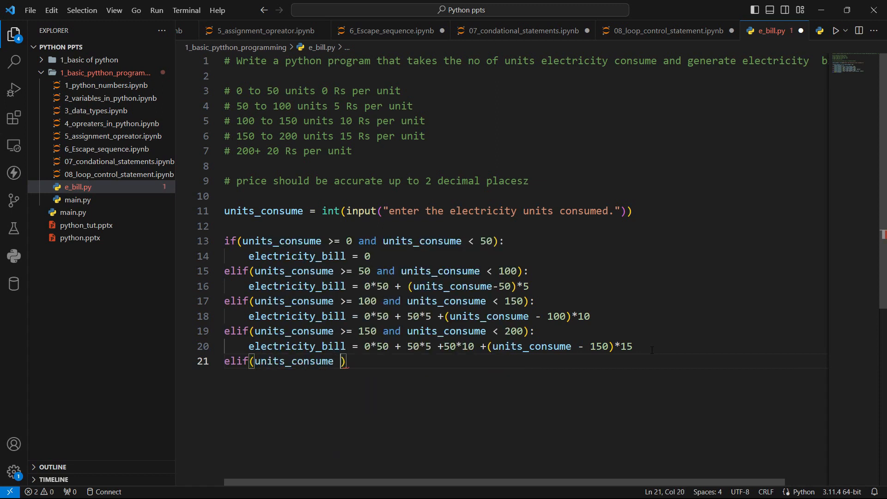
pyautogui.write('>=')
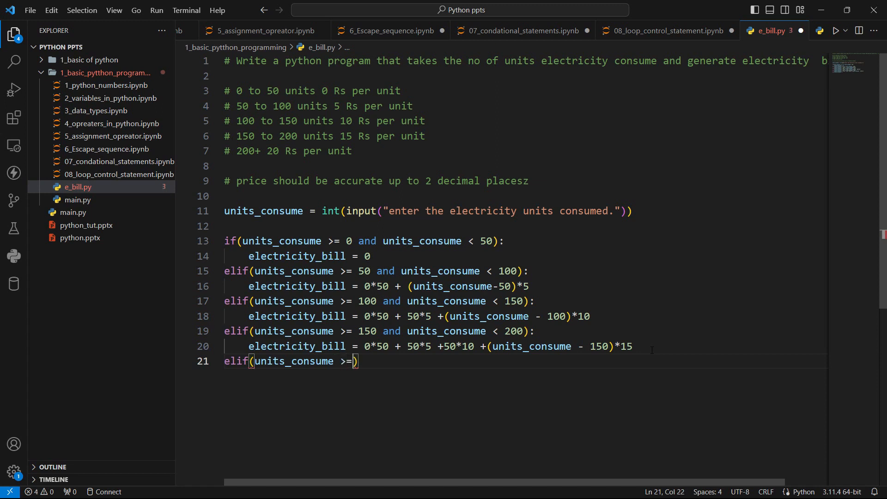
pyautogui.write('200')
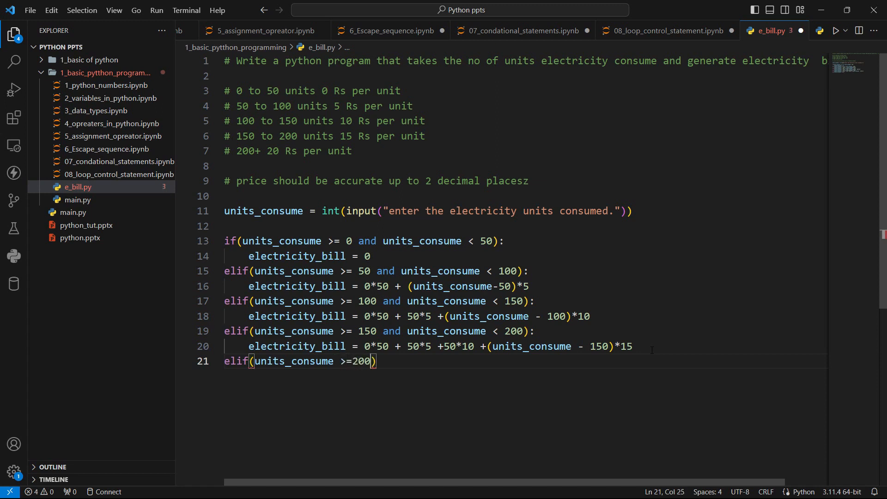
pyautogui.write(':')
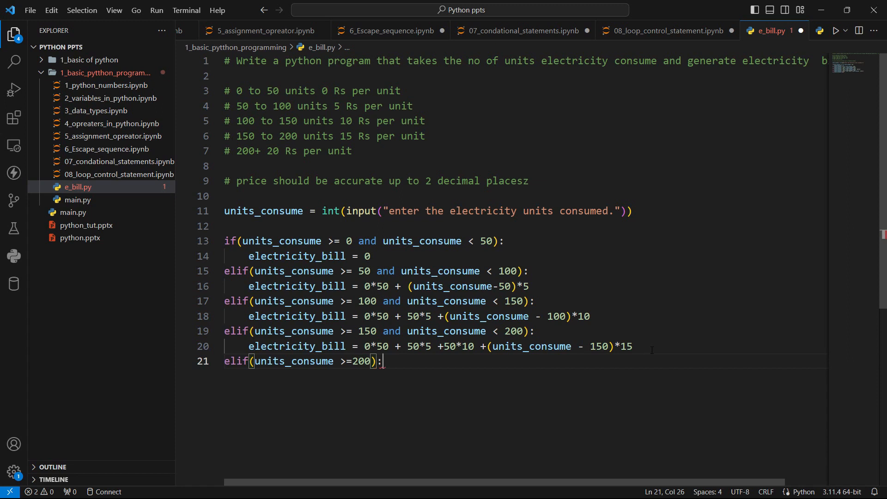
pyautogui.press('enter')
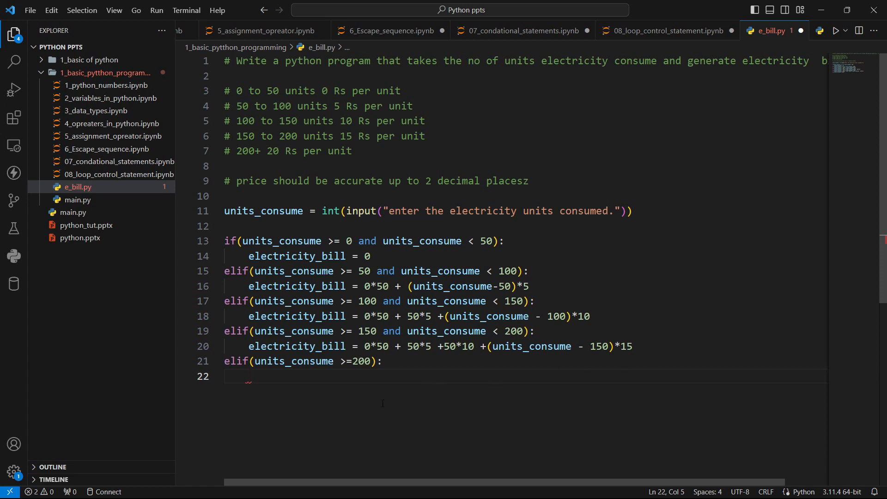
# - Bill it as 0*50 + 50*5 + 50*10 + 50*15 + (units_consume - 200)*20
pyautogui.doubleClick(237, 361)
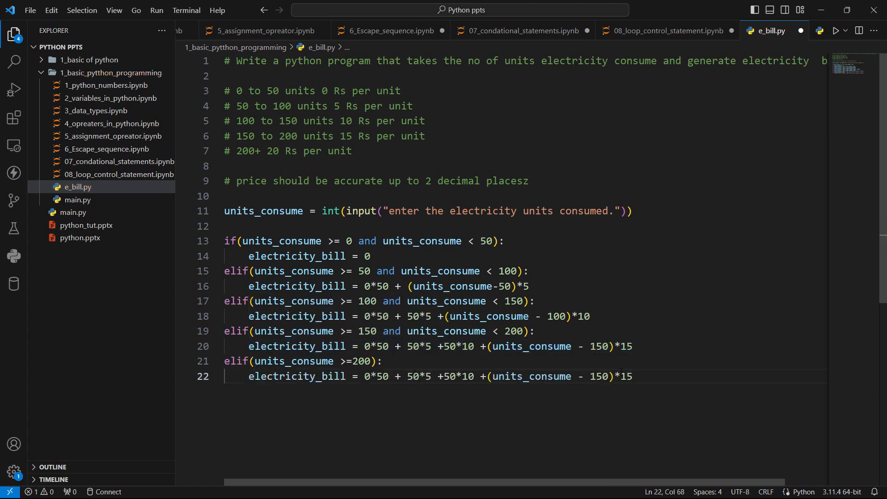
pyautogui.click(634, 376)
pyautogui.write(' +')
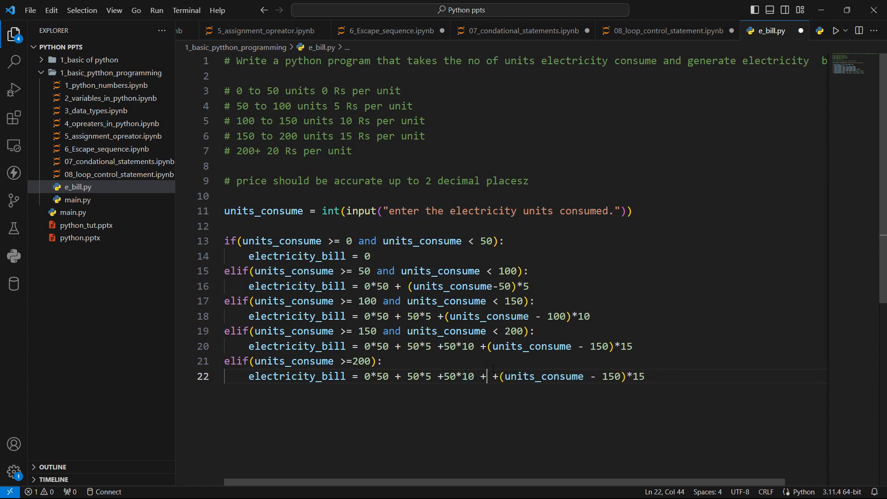
pyautogui.write('50*')
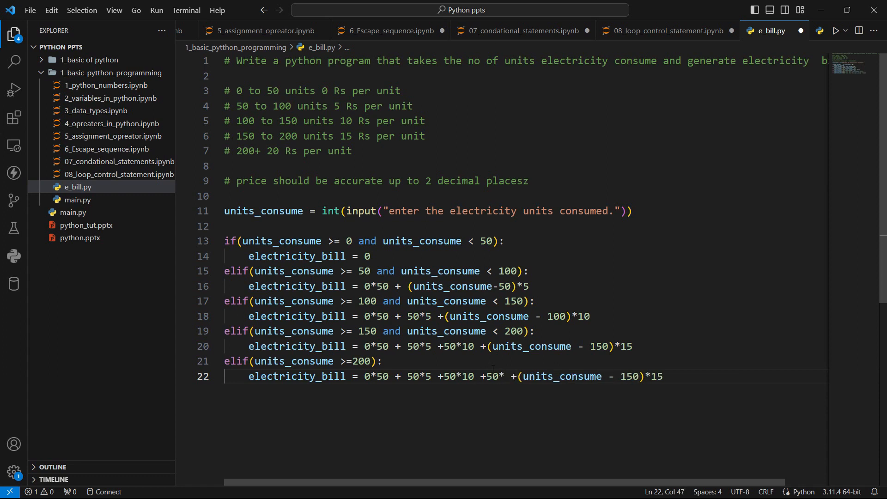
pyautogui.write('15')
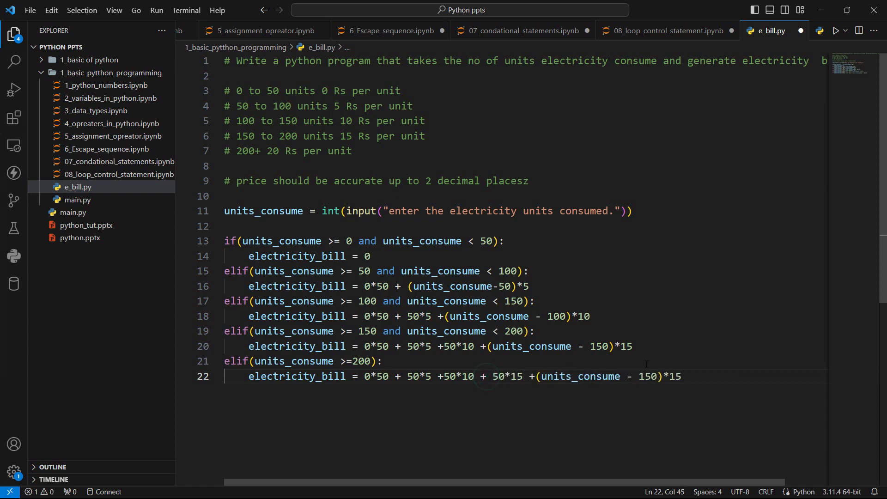
pyautogui.write('200')
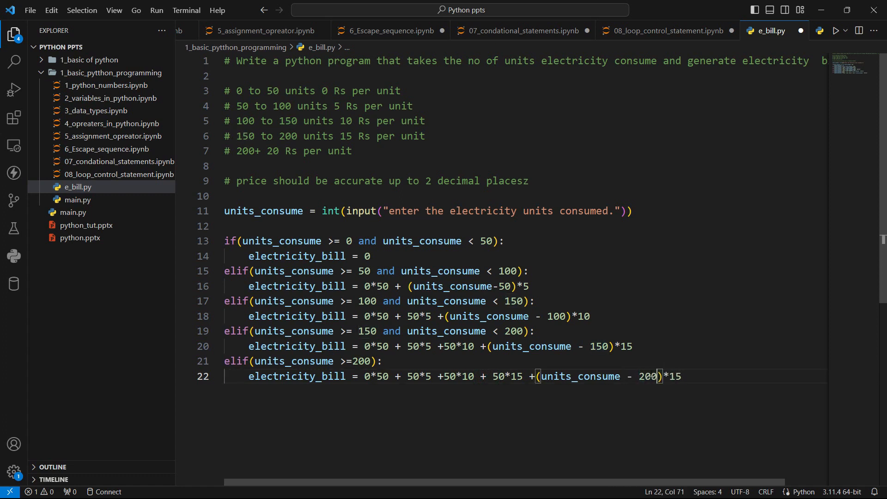
pyautogui.doubleClick(678, 376)
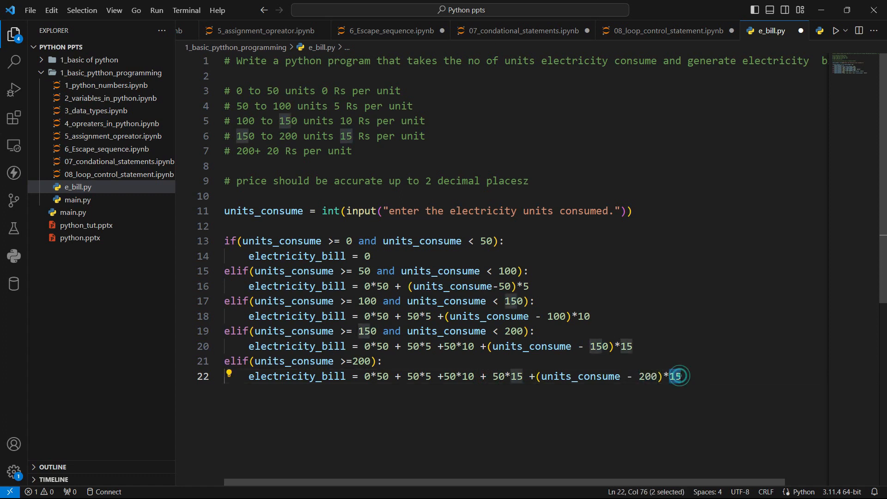
pyautogui.write('20')
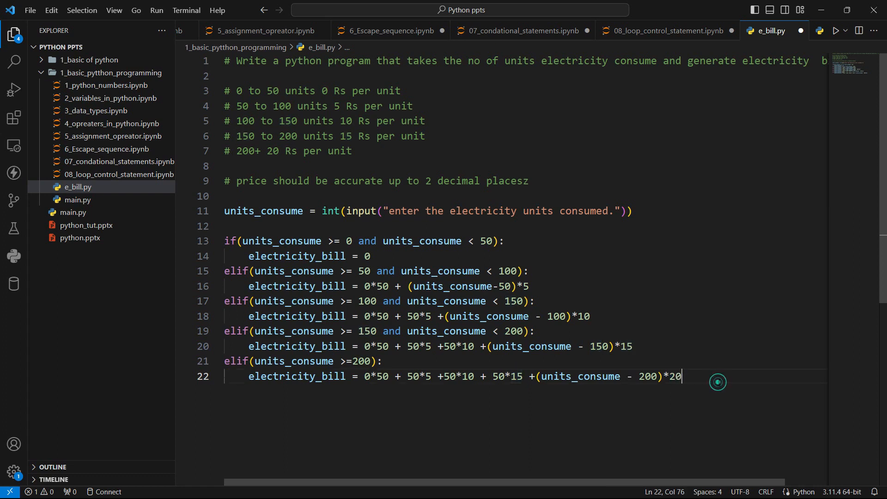
pyautogui.press('enter')
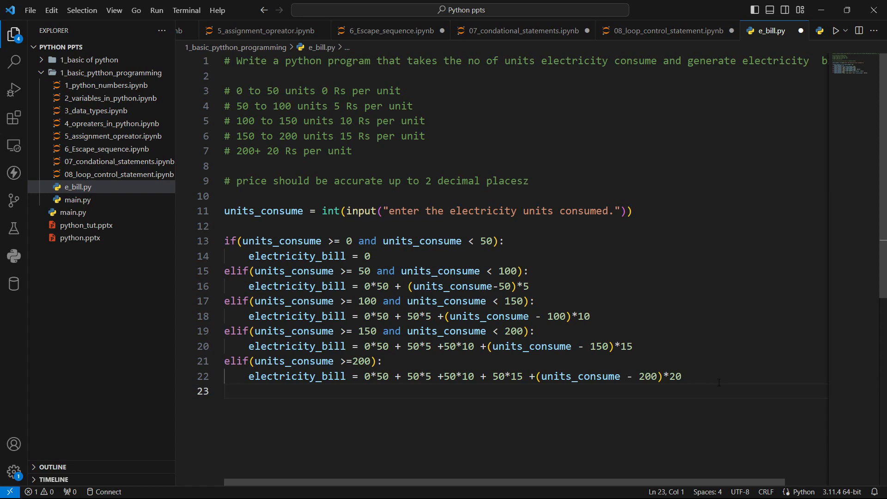
# - Add an else branch printing "please enter a vaild units consumed"
pyautogui.write('els')
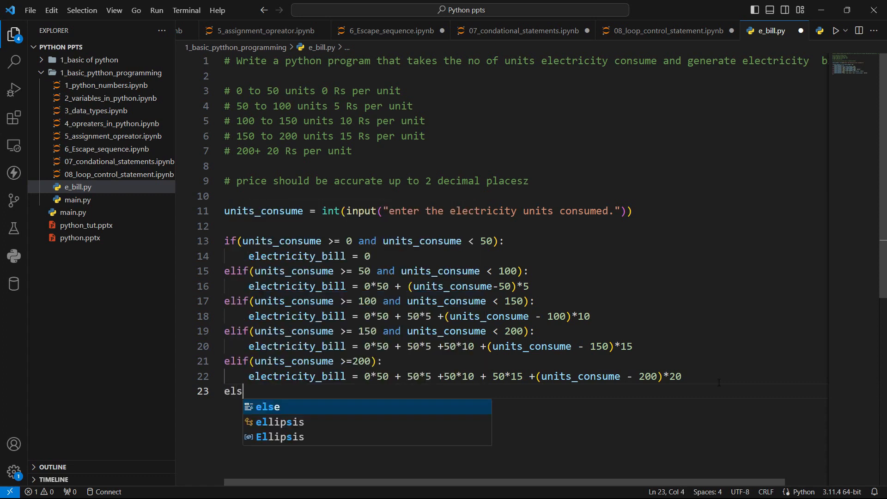
pyautogui.write('"')
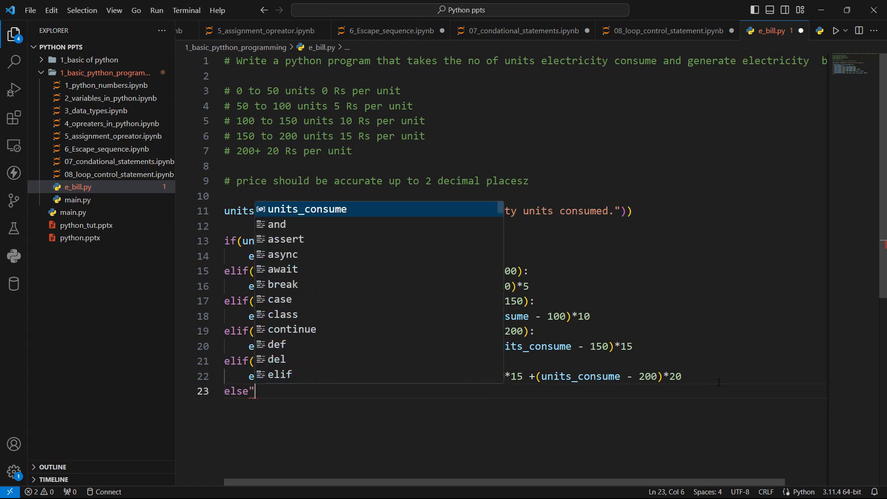
pyautogui.press('Enter')
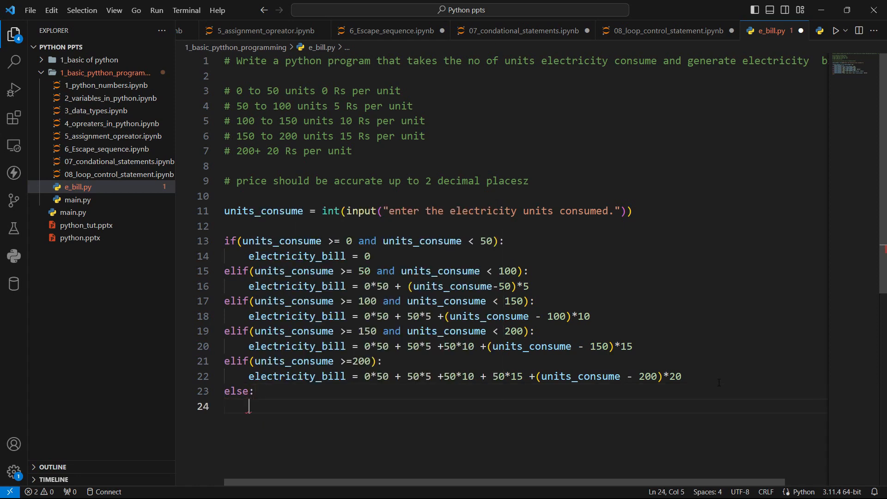
pyautogui.write('print("please enter')
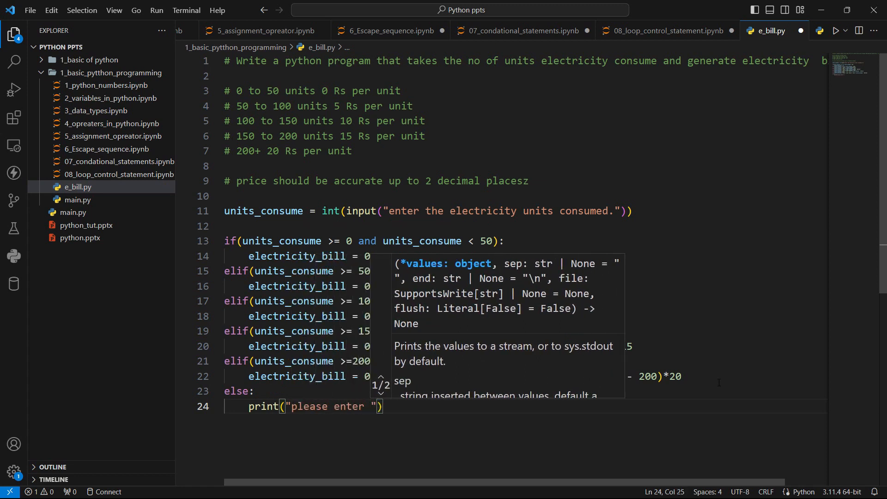
pyautogui.write('a vaild')
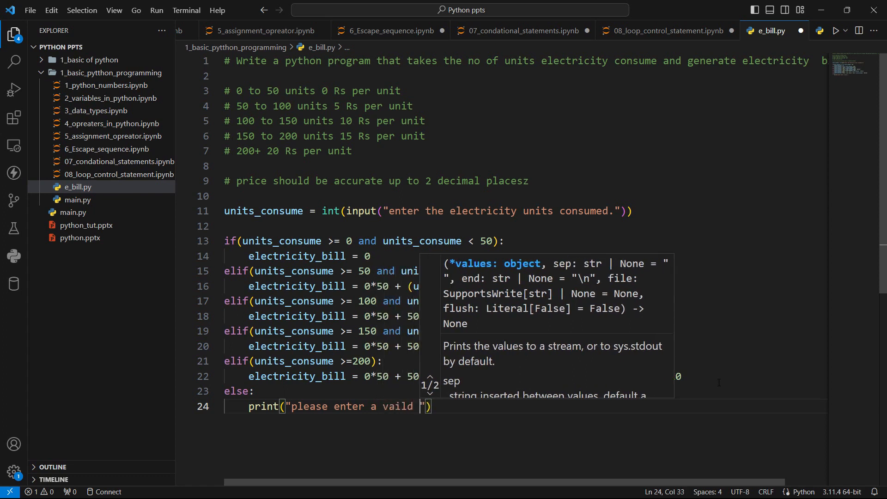
pyautogui.write('units consumed')
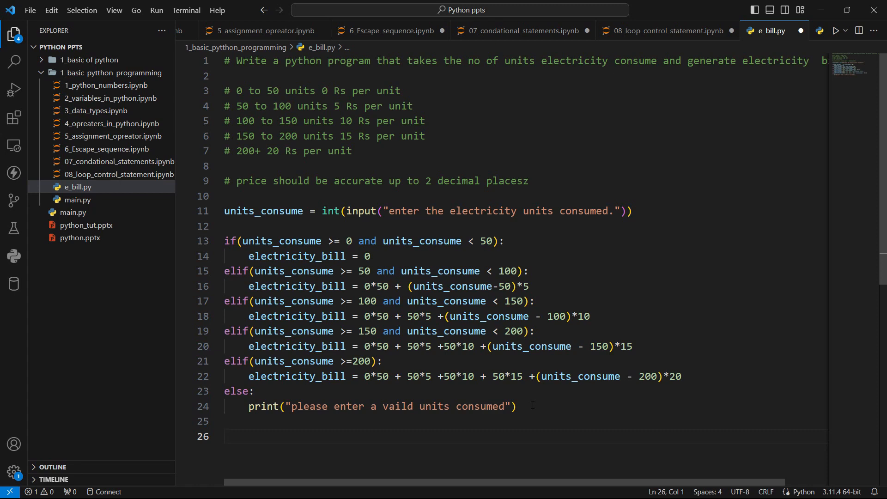
# - Print "your electricity bill is {} Rs" using .format(electricity_bill)
pyautogui.write('print("')
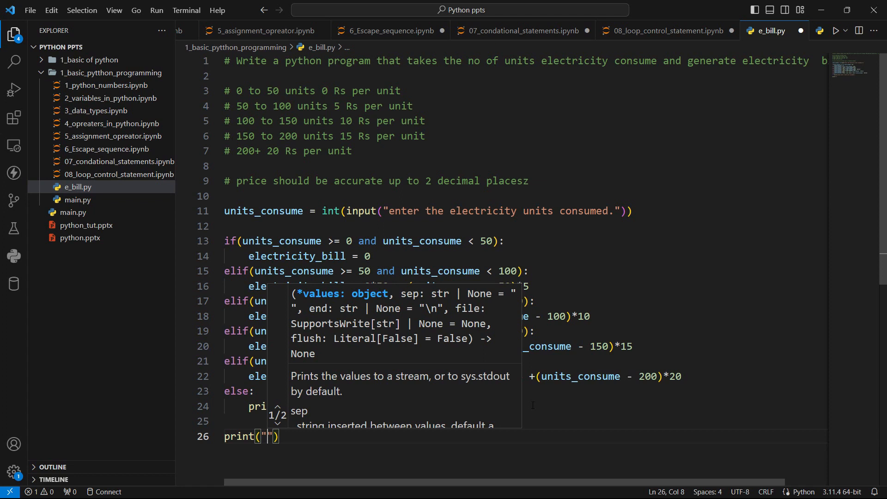
pyautogui.write('your electricity bill')
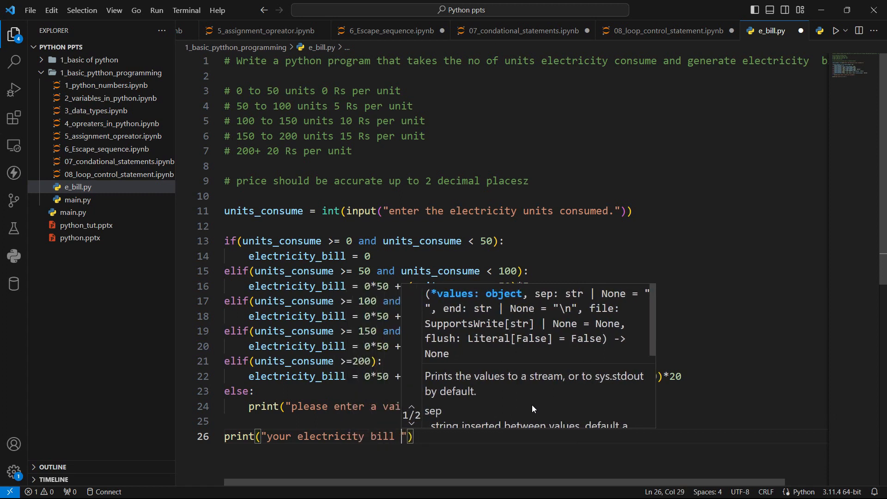
pyautogui.write('is {} Rs')
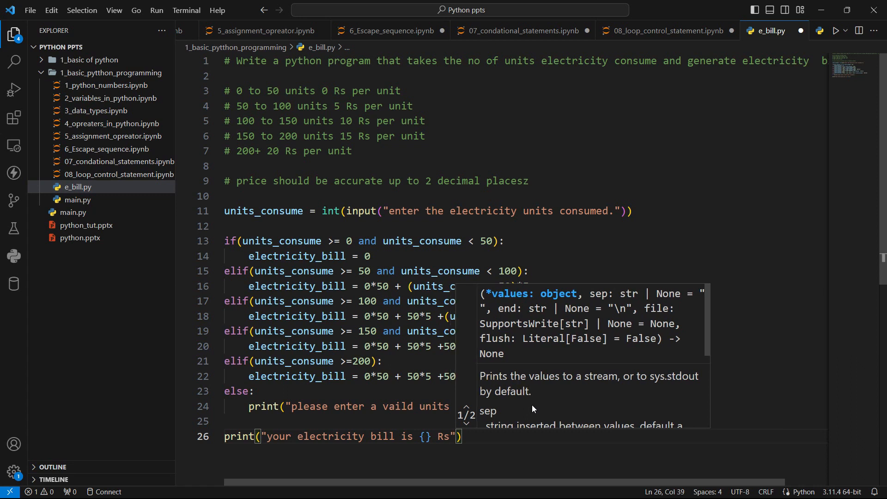
pyautogui.write('.format')
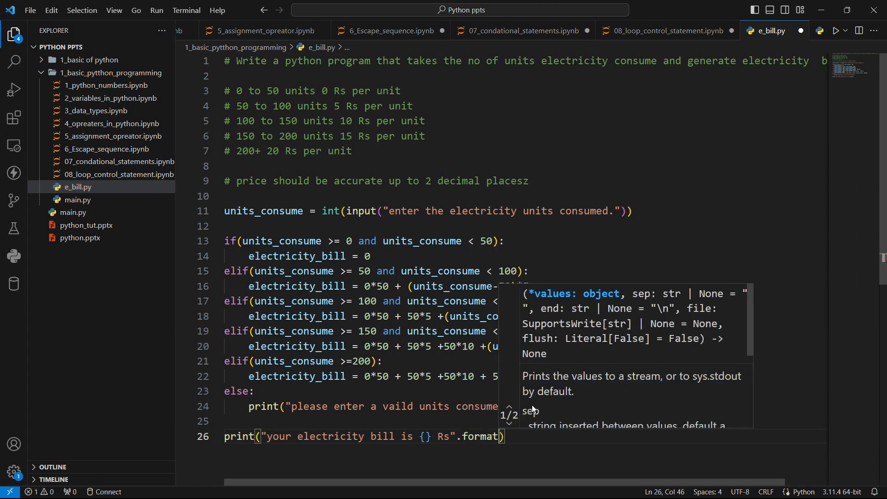
pyautogui.write('(')
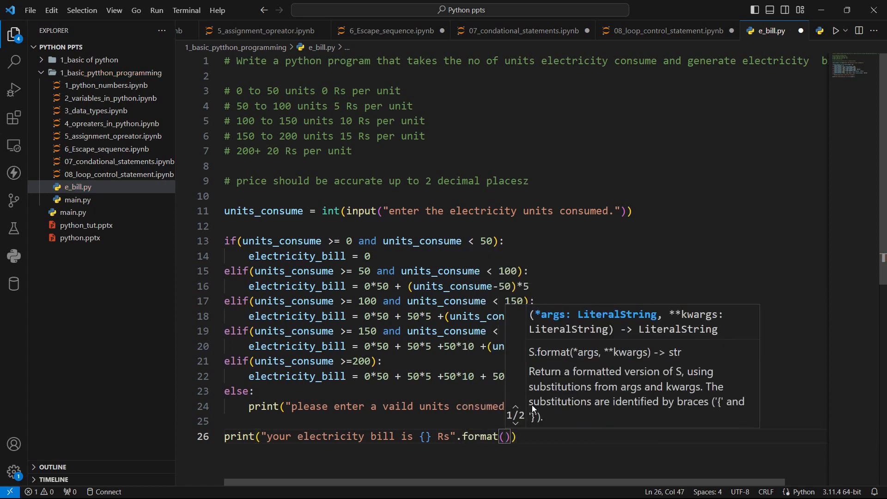
pyautogui.write('electricity_bill')
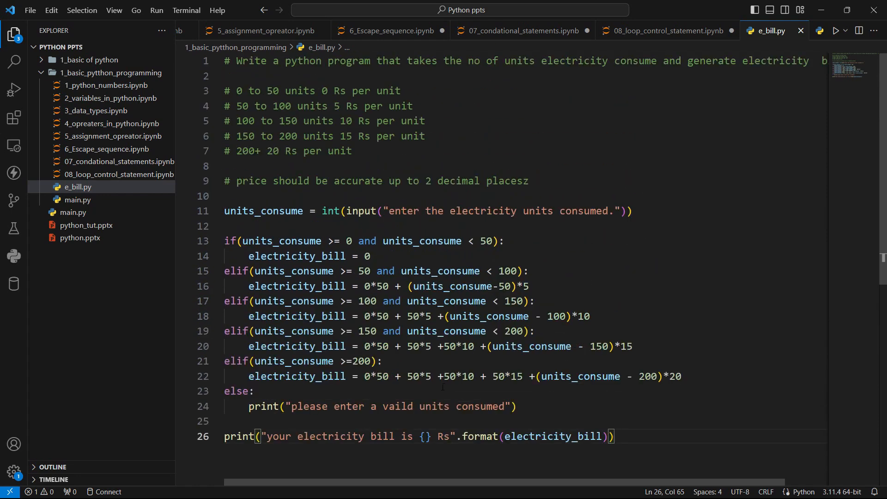
pyautogui.scroll(-3)
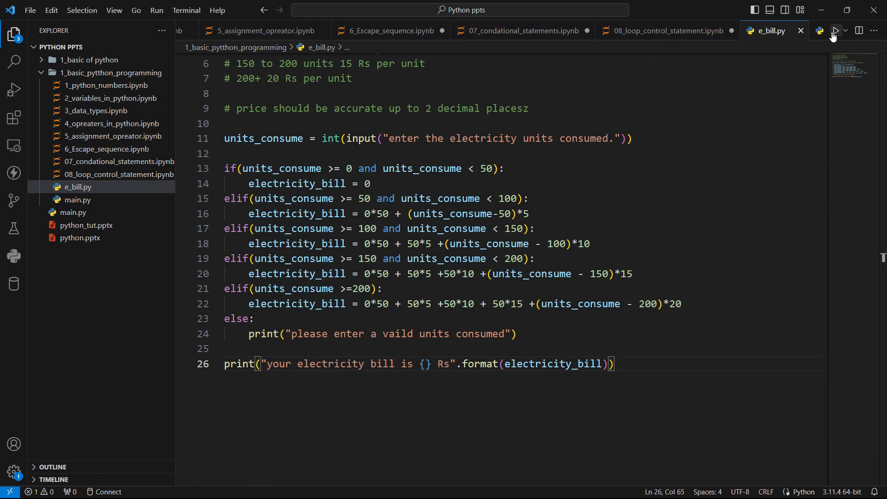
# - Run e_bill.py with 49, 100 and -50 units; -50 raises a NameError
pyautogui.click(834, 31)
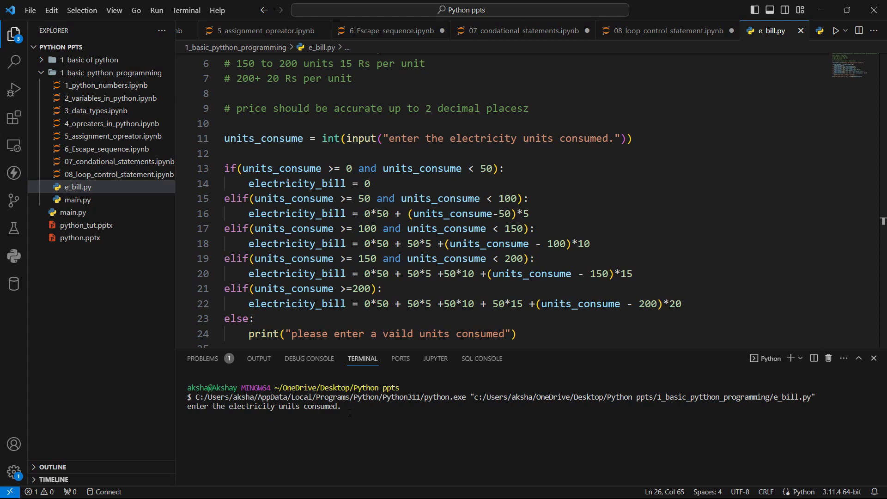
pyautogui.write('49')
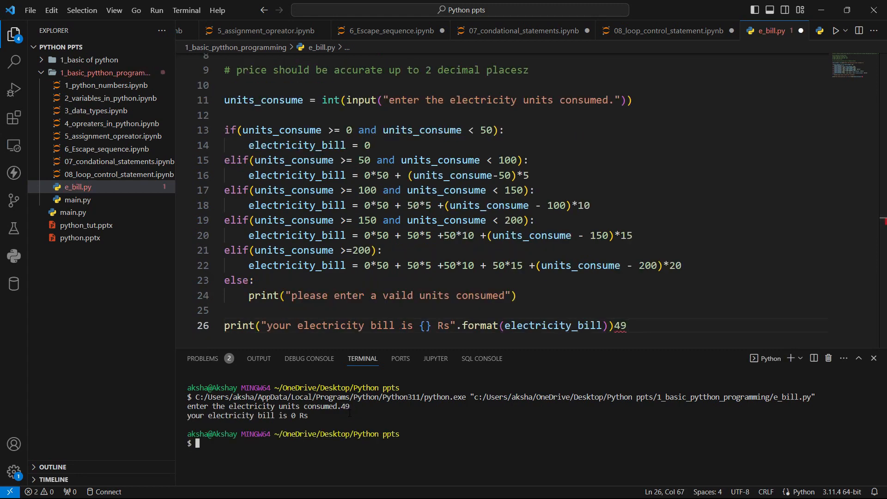
pyautogui.doubleClick(619, 325)
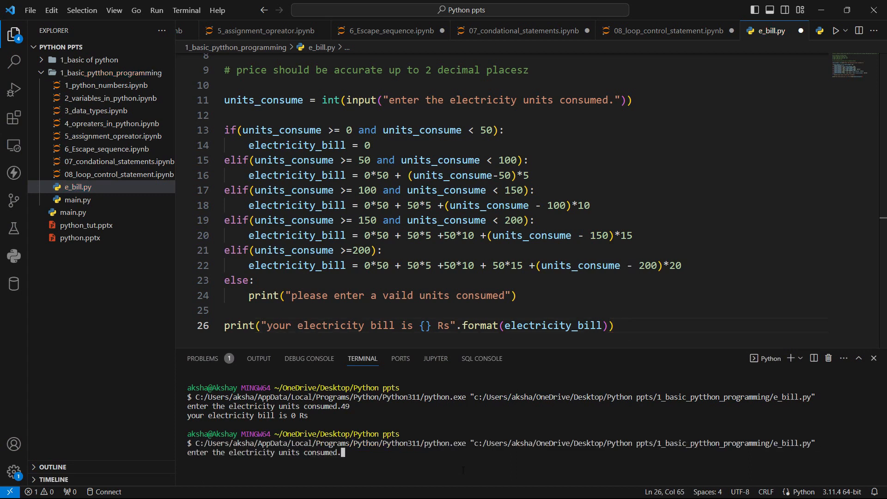
pyautogui.write('100')
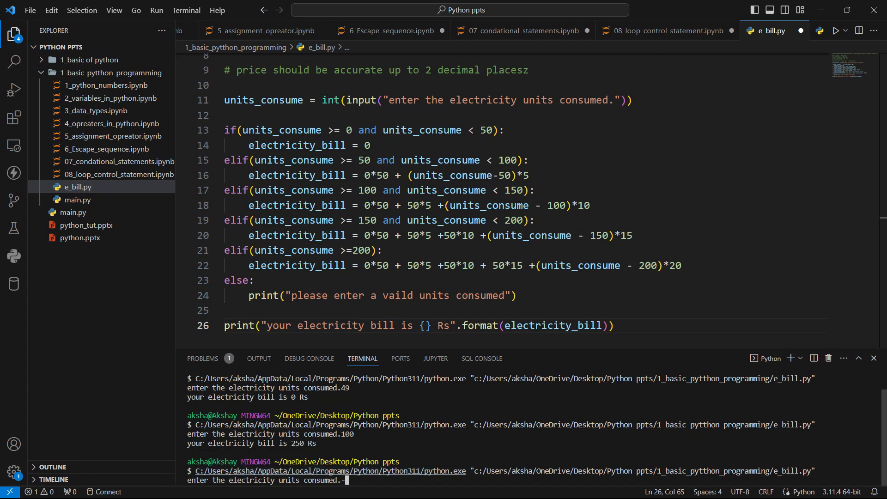
pyautogui.write('-50')
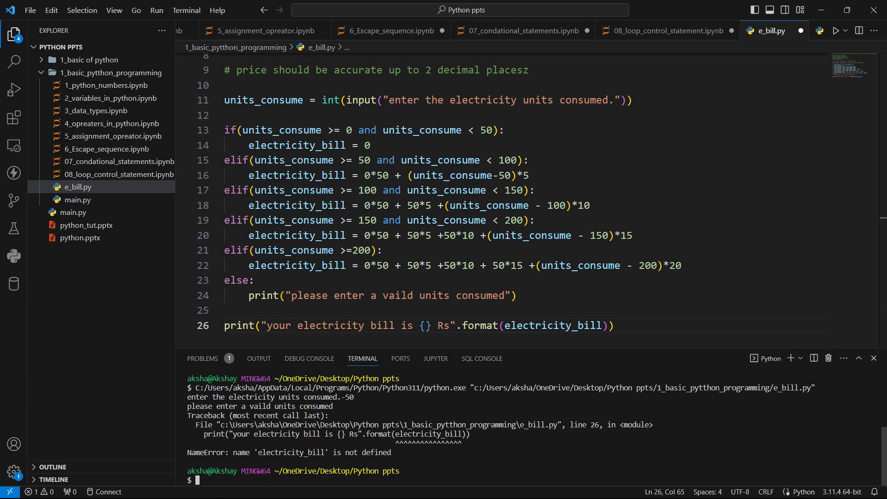
pyautogui.moveTo(259, 358)
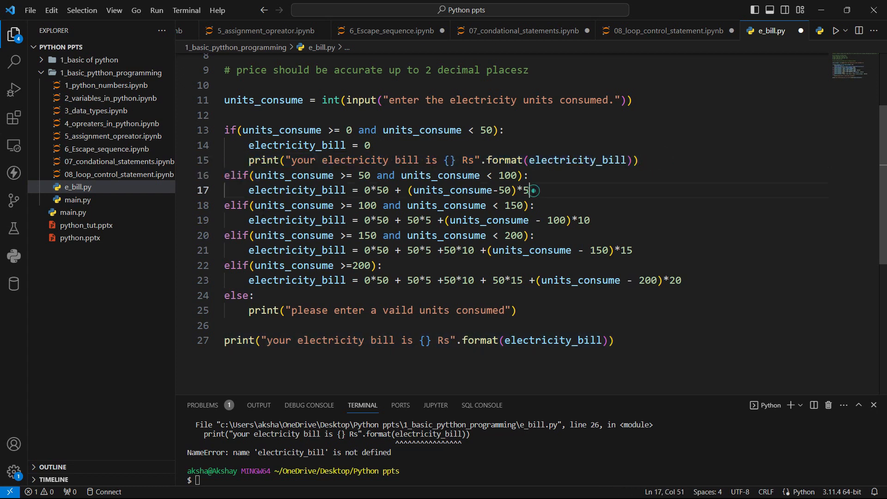
# - Add print("your electricity bill is {} Rs".format(electricity_bill)) under each tier and delete the final shared print
pyautogui.write('print("your electricity bill is {} Rs".format(electricity_bill))')
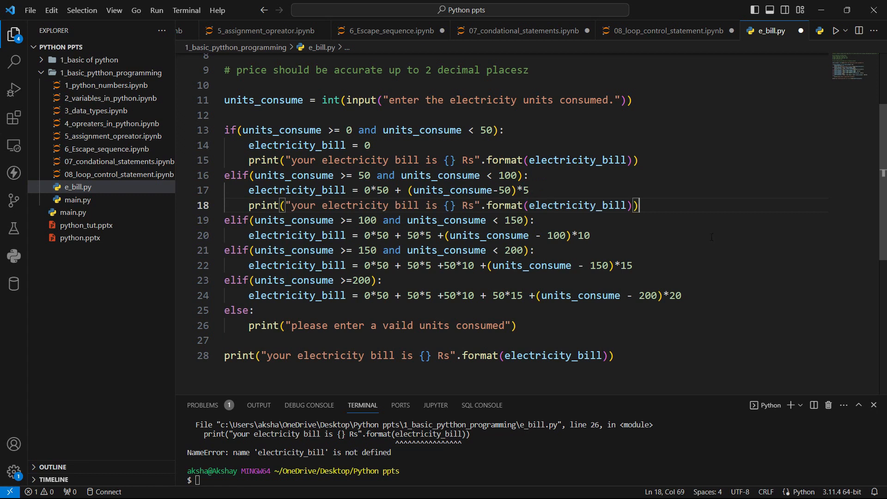
pyautogui.click(632, 232)
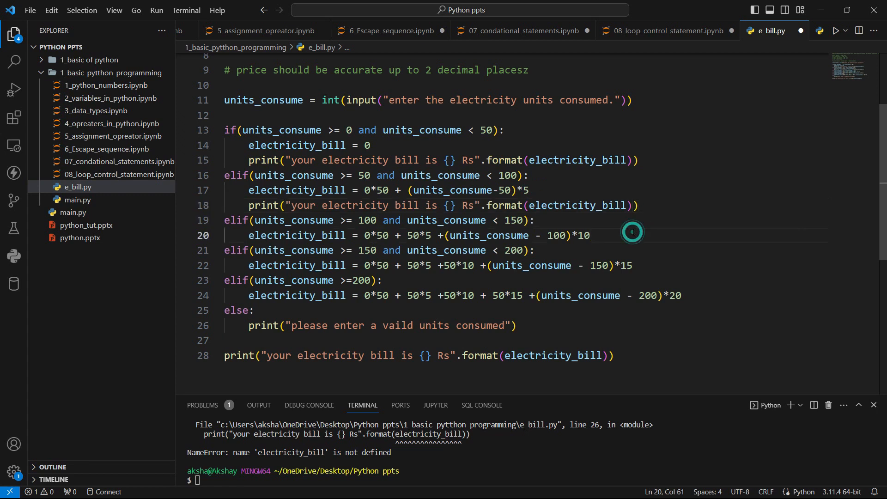
pyautogui.write('print("your electricity bill is {} Rs".format(electricity_bill))')
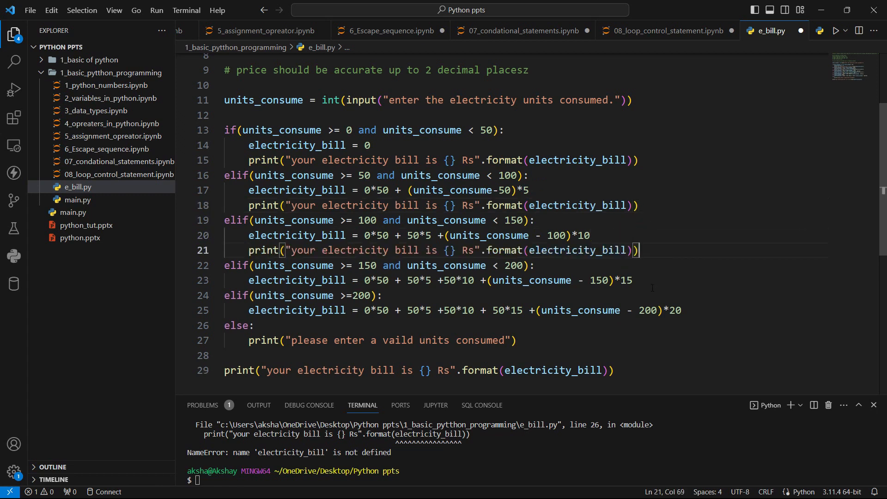
pyautogui.press('enter')
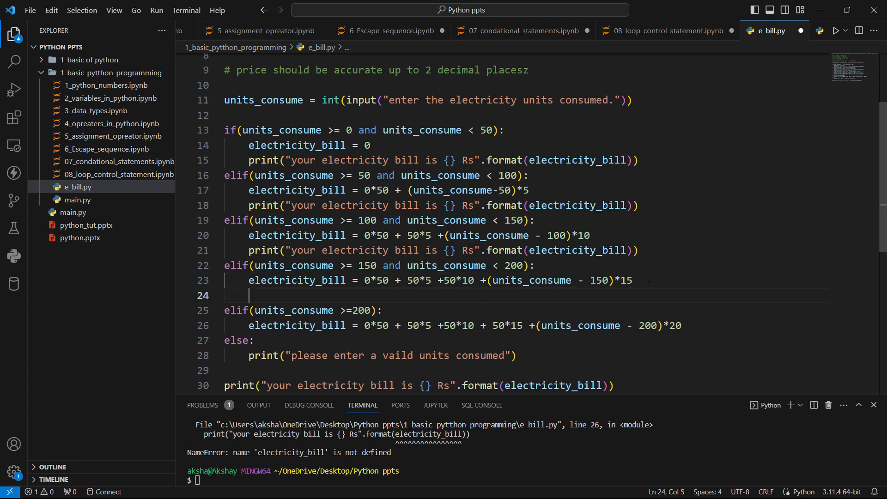
pyautogui.write('print("your electricity bill is {} Rs".format(electricity_bill))')
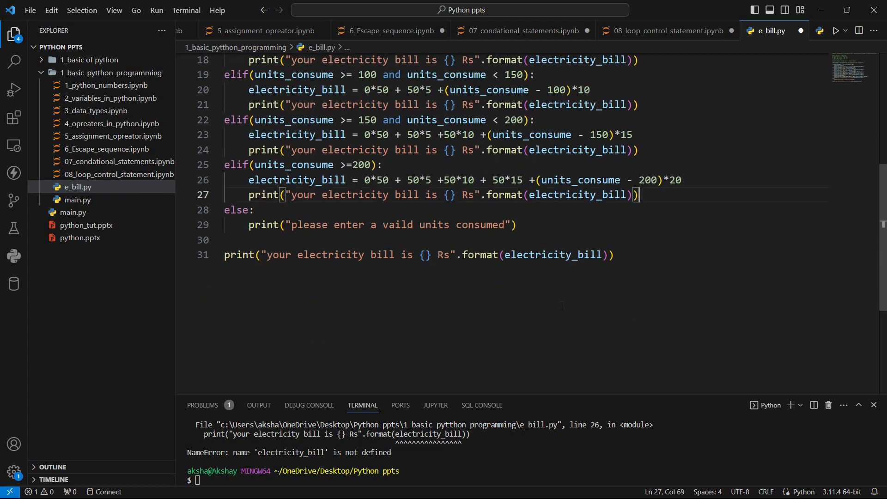
pyautogui.tripleClick(419, 254)
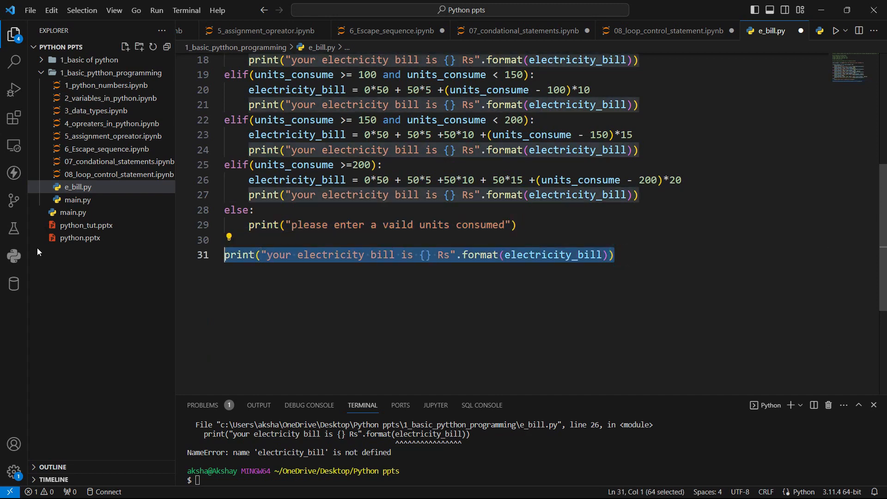
pyautogui.press('Delete')
pyautogui.write('-49')
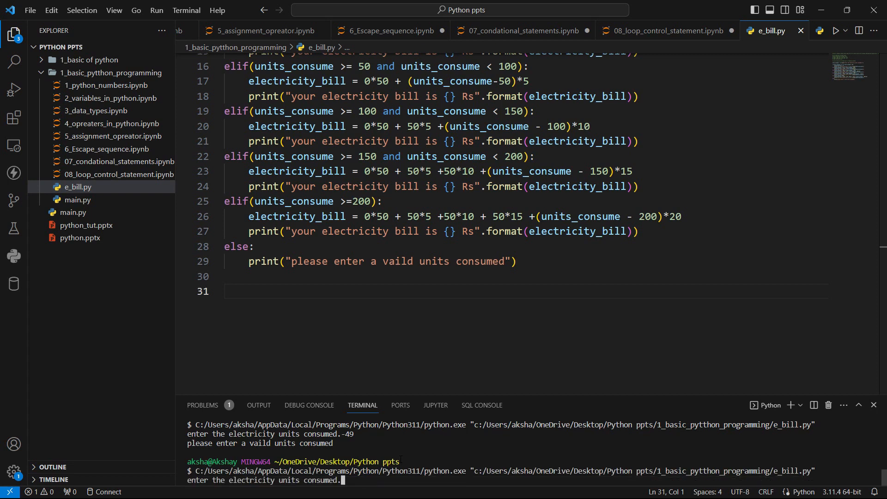
# - Run e_bill.py with 101 units (260 Rs), then with 201 units (1520 Rs)
pyautogui.write('10')
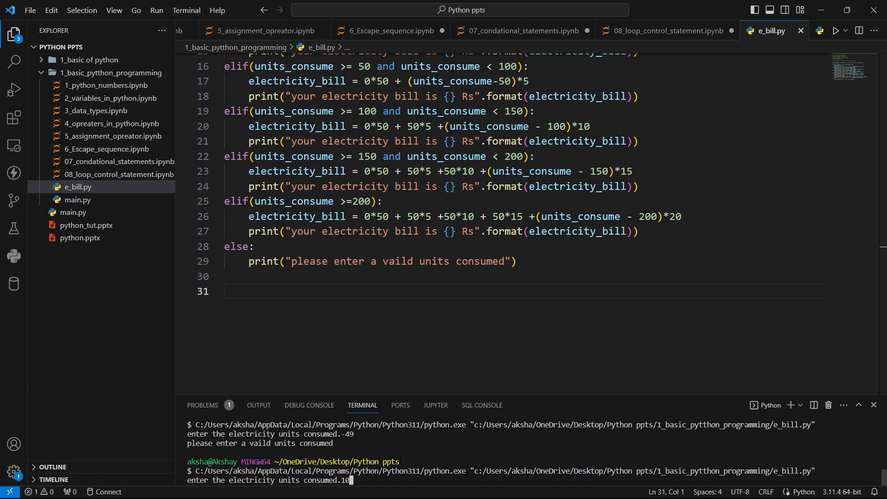
pyautogui.press('Enter')
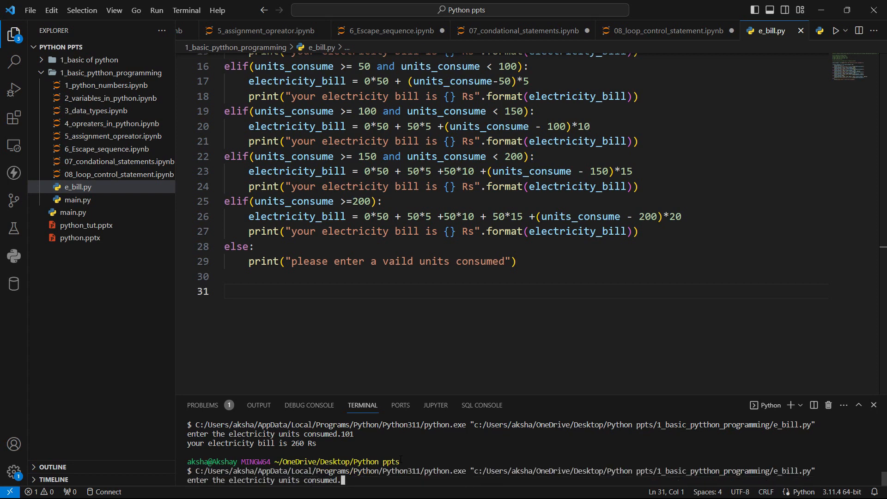
pyautogui.write('201')
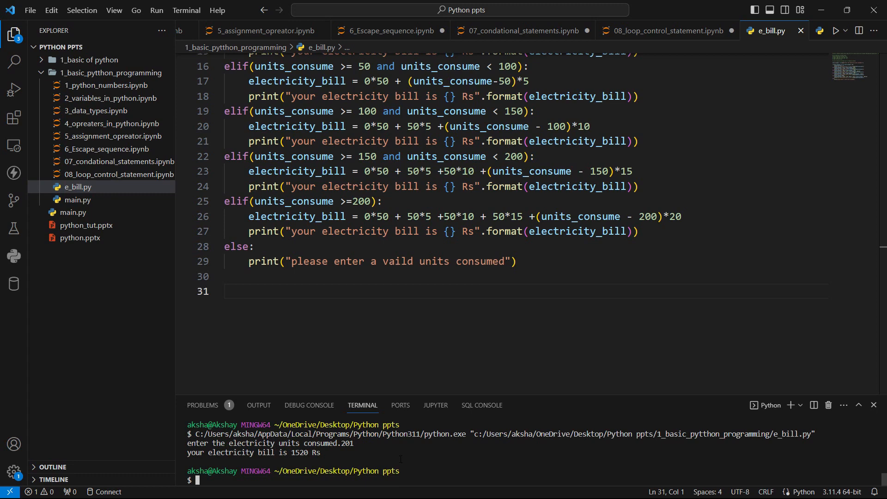
pyautogui.moveTo(401, 410)
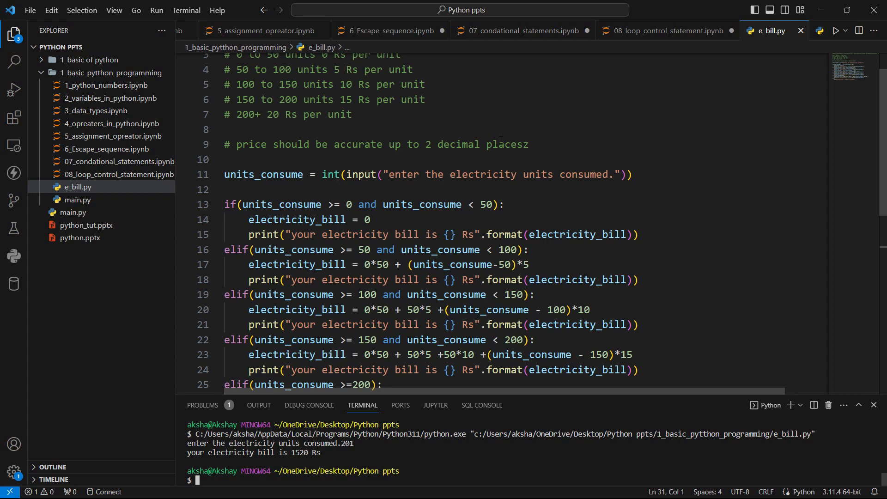
pyautogui.scroll(-3)
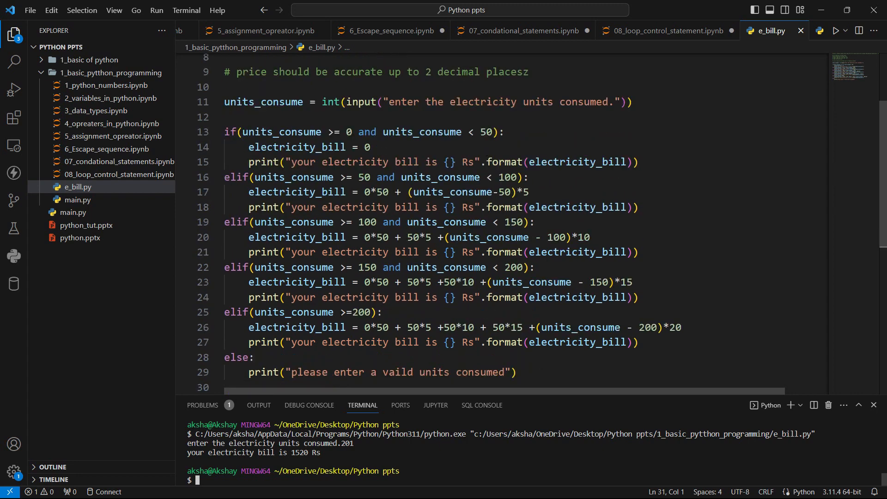
pyautogui.click(530, 253)
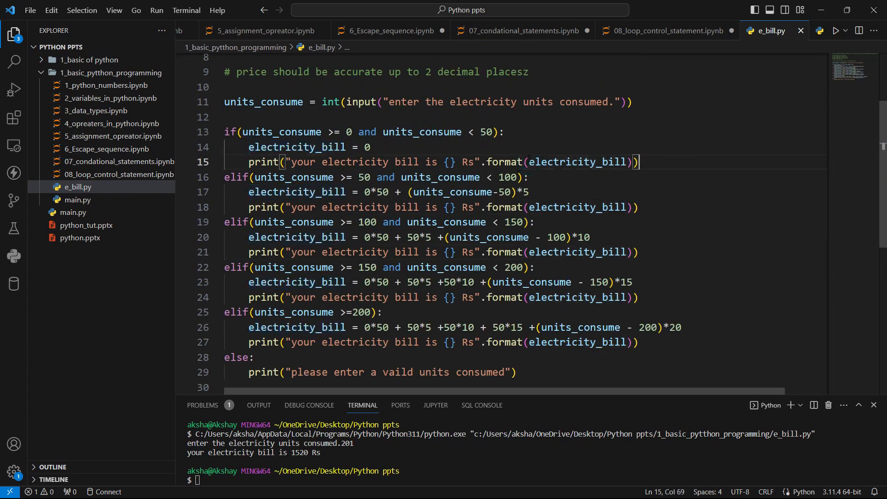
# - Change every tier's print to format round(electricity_bill, 2) instead of electricity_bill
pyautogui.doubleClick(574, 162)
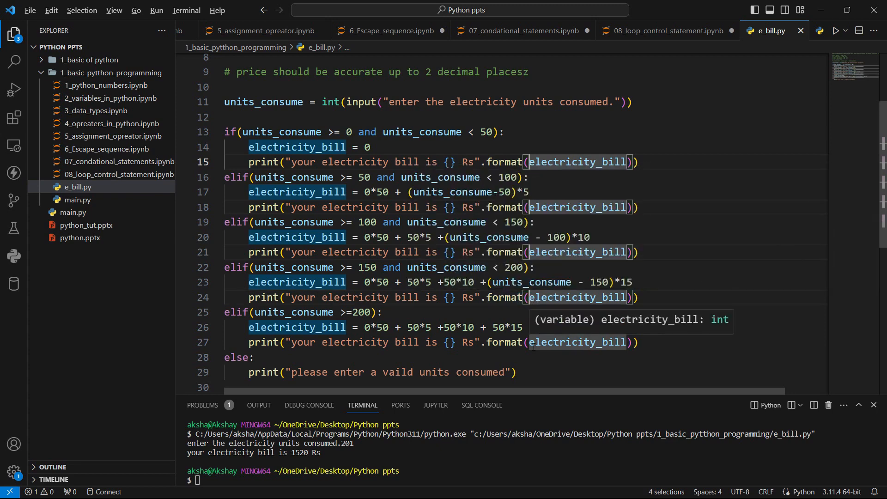
pyautogui.write('+(units_consume - 200)*20')
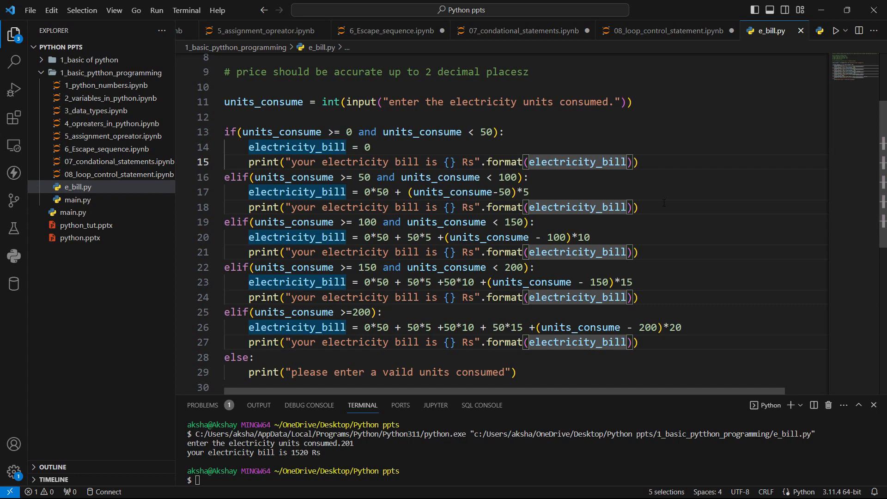
pyautogui.write('round(')
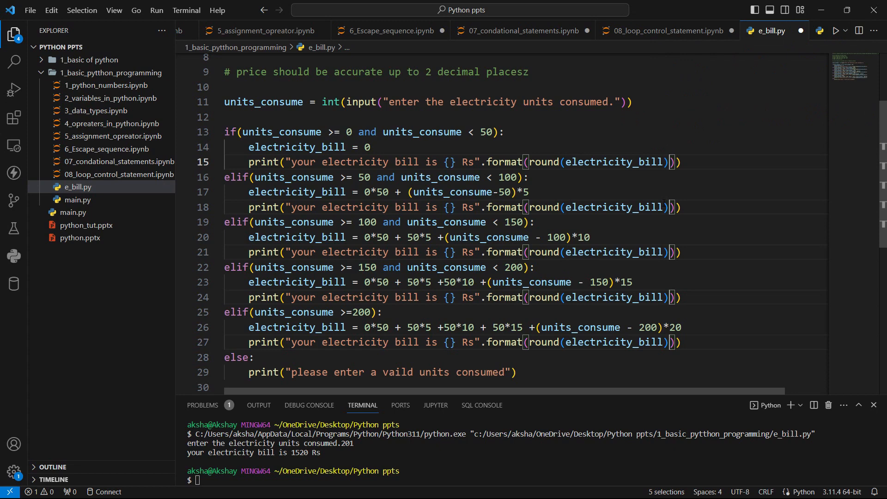
pyautogui.write(',')
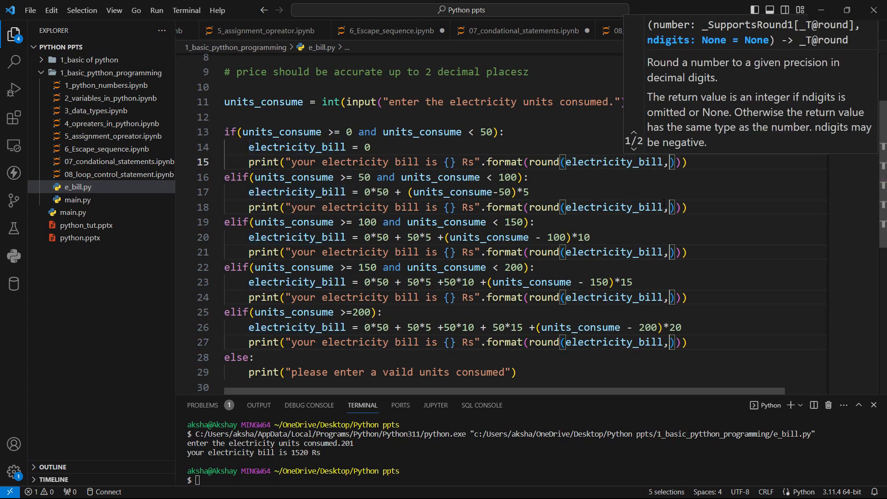
pyautogui.write('2')
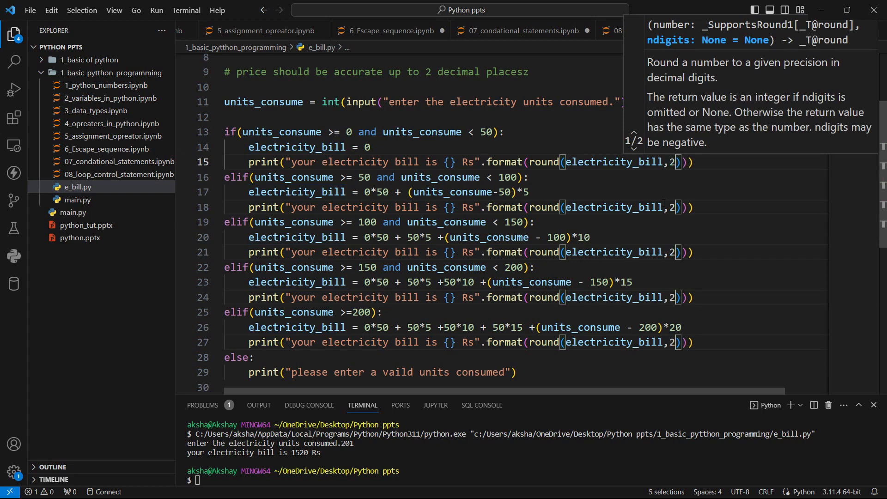
pyautogui.click(529, 192)
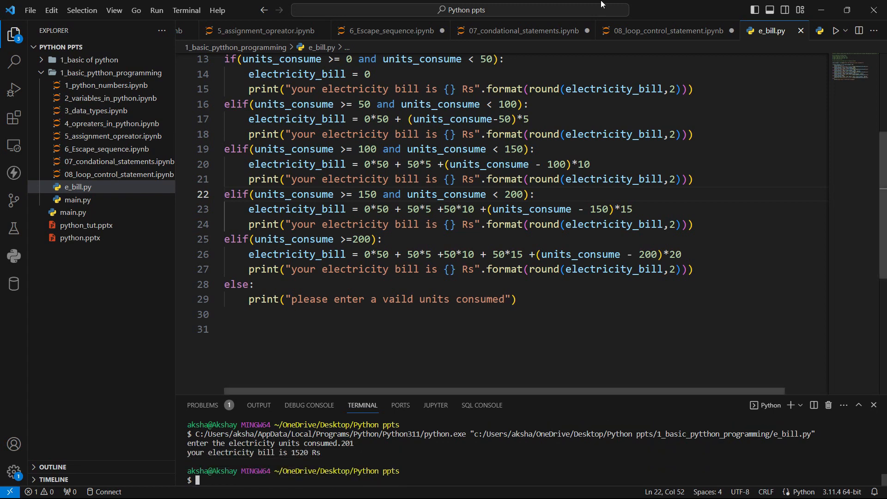
pyautogui.scroll(-3)
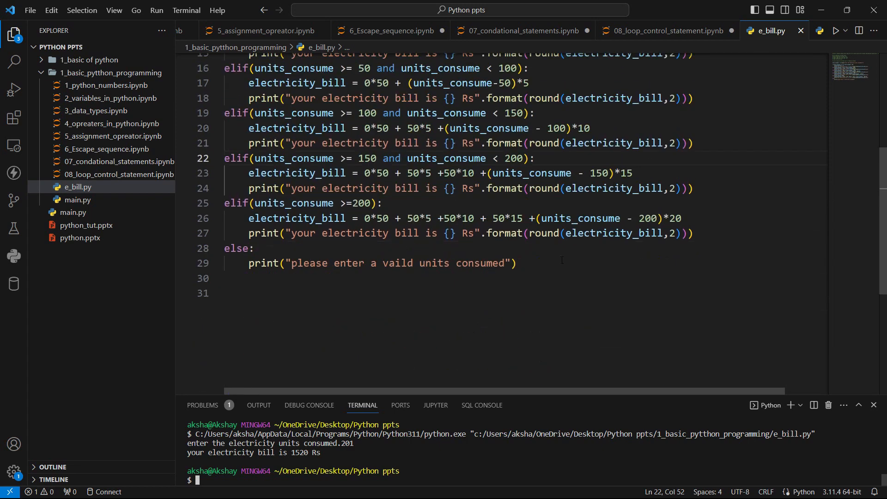